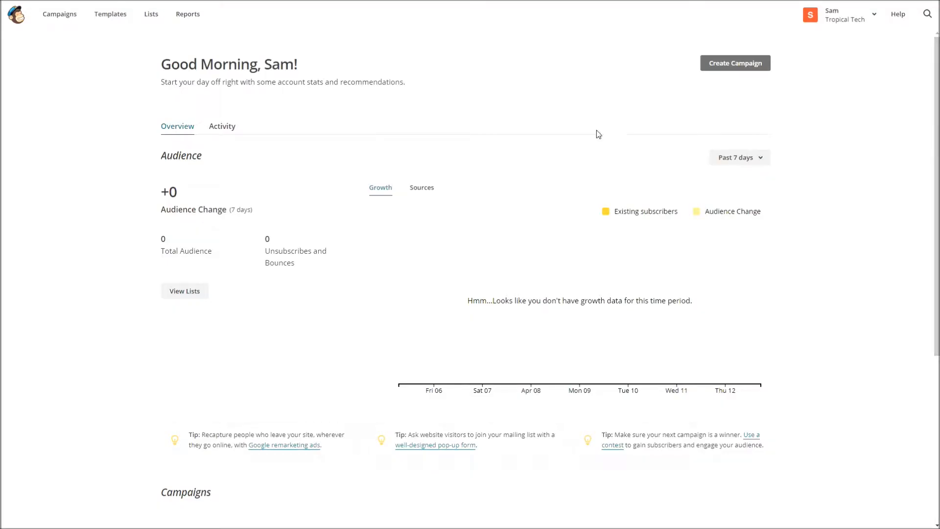
{"action": "mouse_move", "coordinate": [211, 93]}
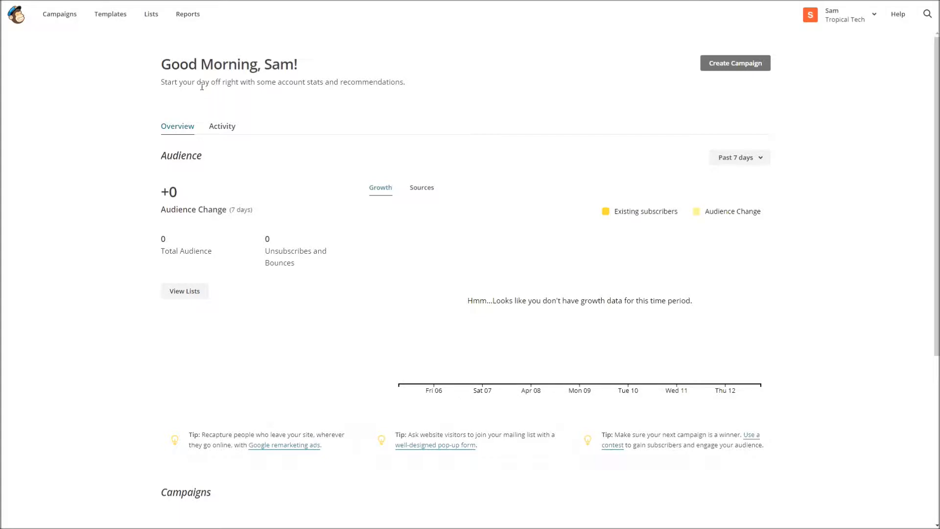
{"action": "mouse_move", "coordinate": [134, 93]}
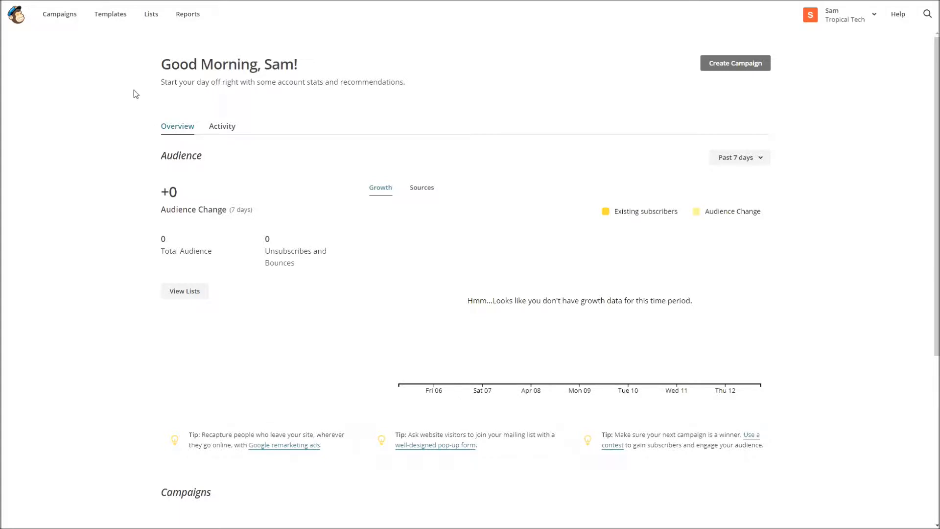
{"action": "mouse_move", "coordinate": [134, 92]}
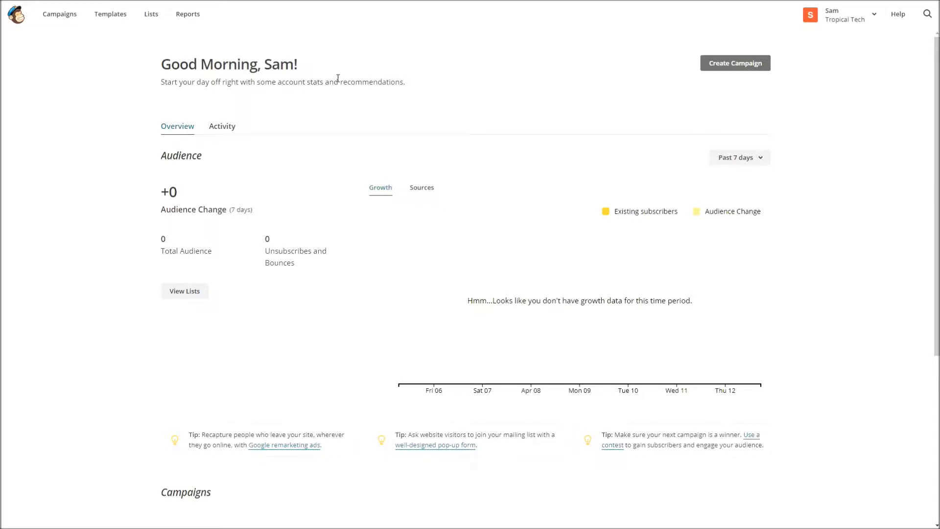
{"action": "mouse_move", "coordinate": [264, 102]}
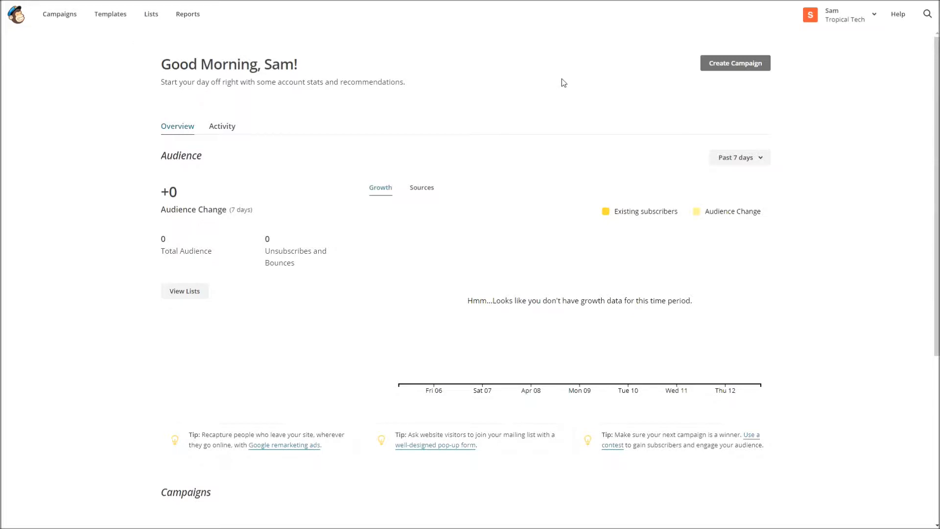
{"action": "mouse_move", "coordinate": [110, 14]}
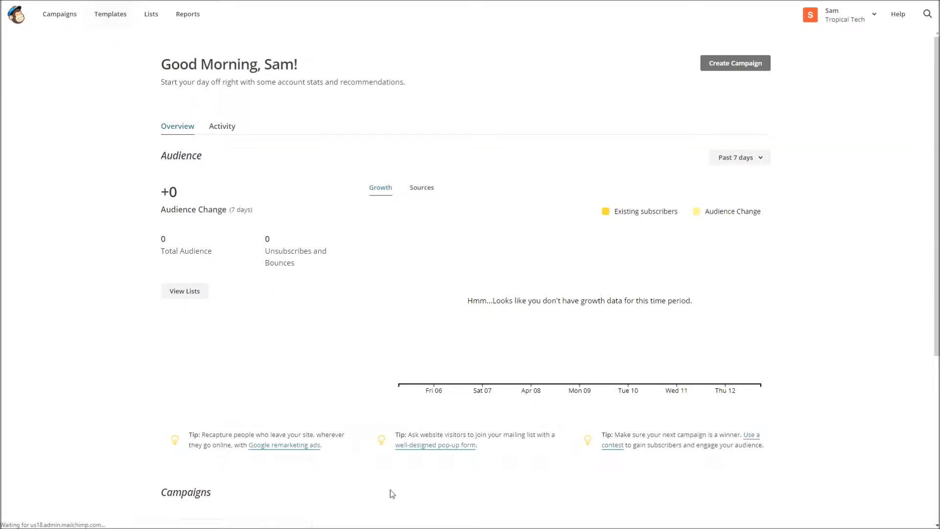
- Go to the Templates page from the dashboard's top navigation
{"action": "left_click", "coordinate": [111, 14]}
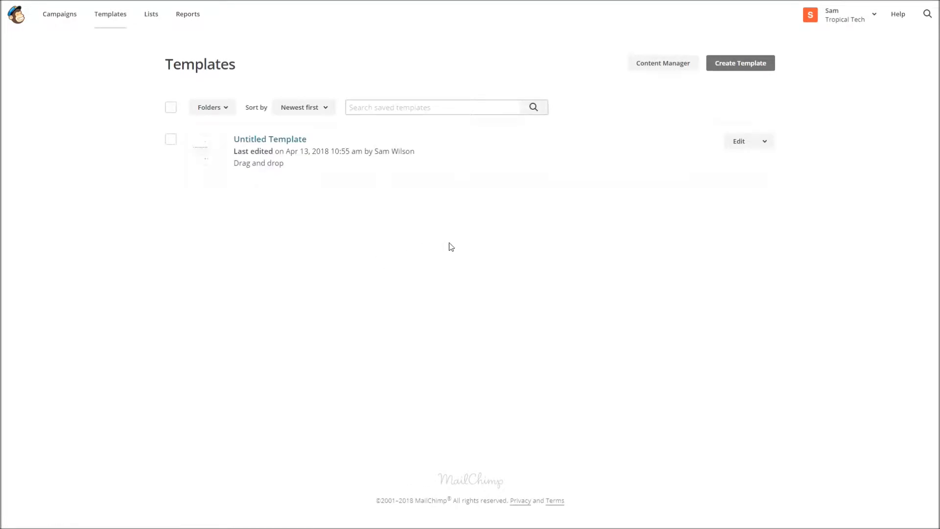
{"action": "mouse_move", "coordinate": [764, 179]}
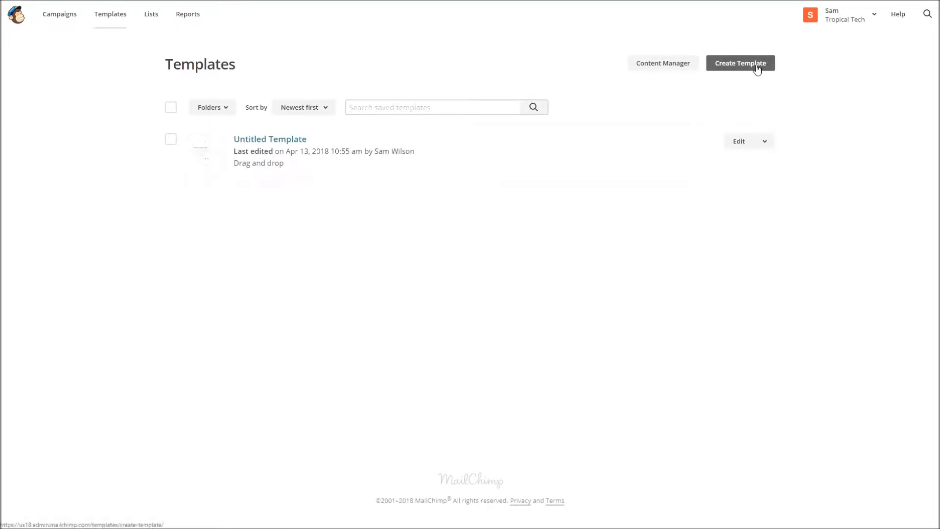
- Create a new template, compare the 1:2 Column layouts, and choose the 1 Column layout
{"action": "left_click", "coordinate": [740, 64]}
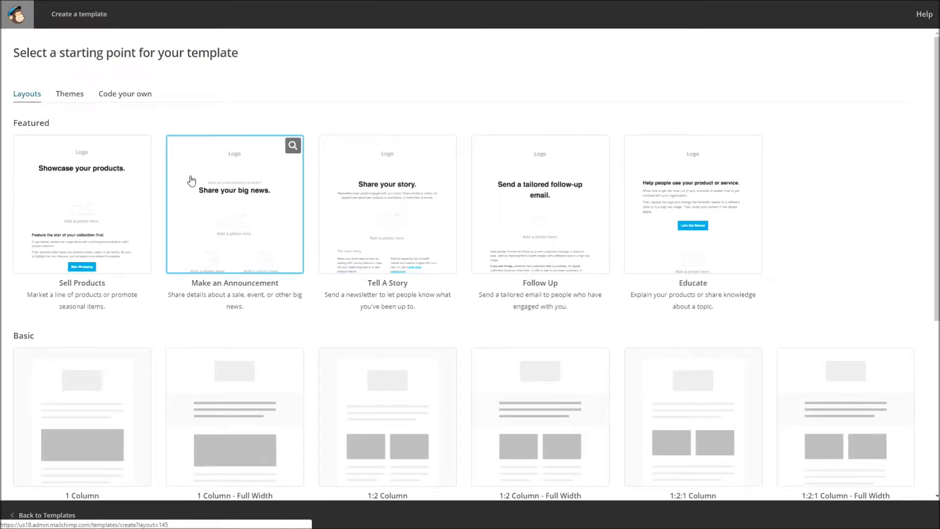
{"action": "scroll", "scroll_direction": "down", "scroll_amount": 3}
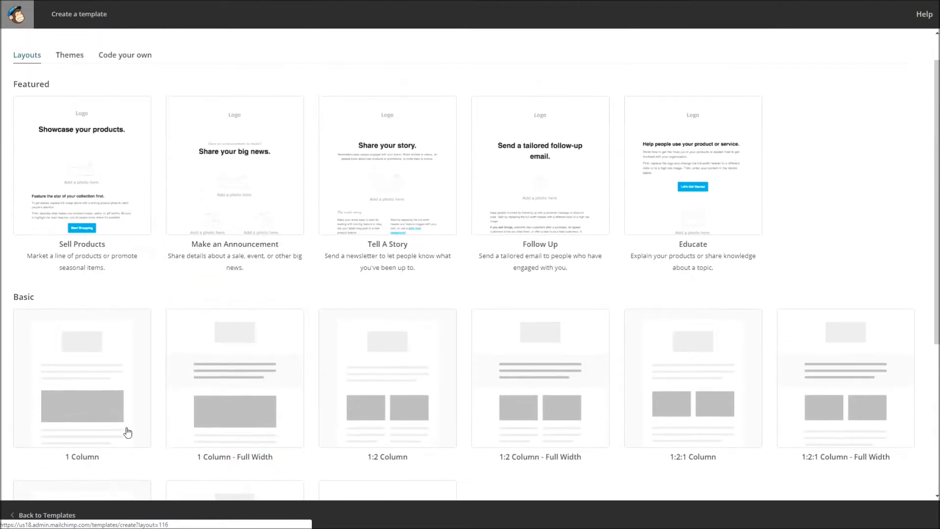
{"action": "left_click", "coordinate": [82, 377]}
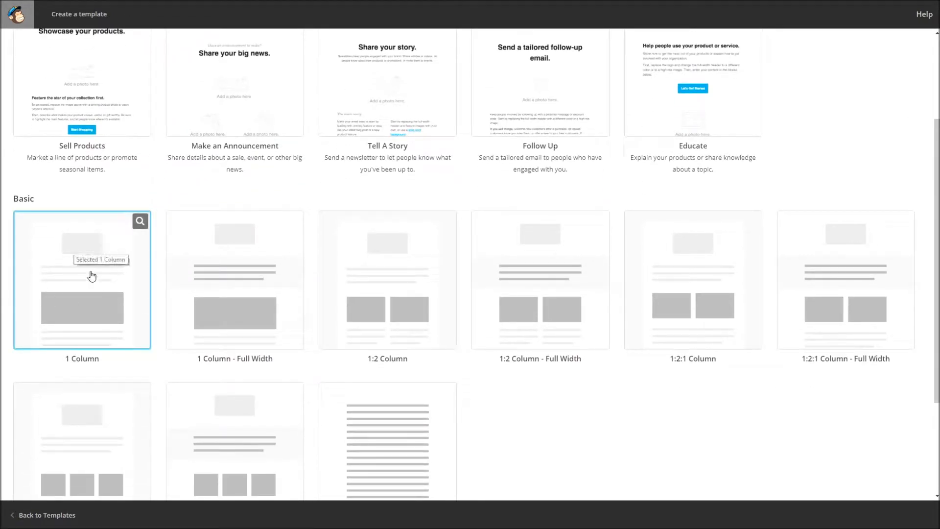
{"action": "left_click", "coordinate": [235, 279]}
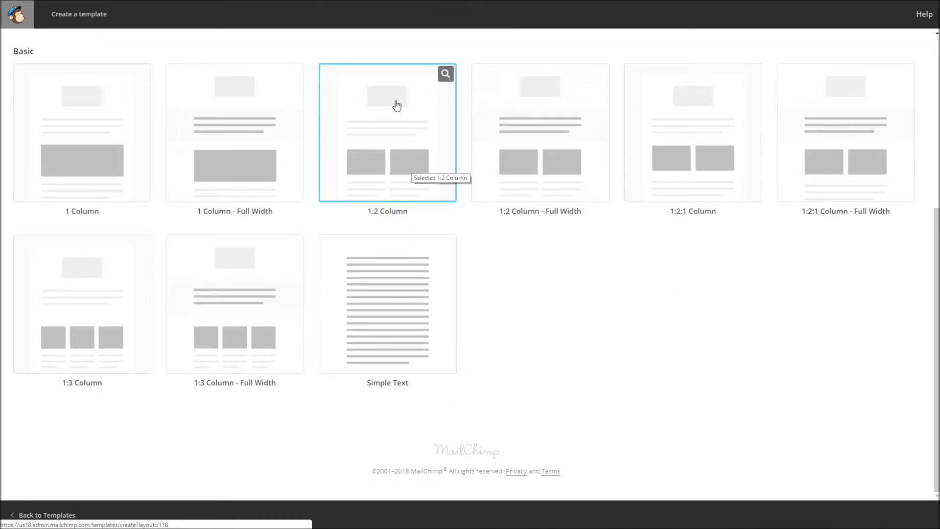
{"action": "left_click", "coordinate": [234, 303]}
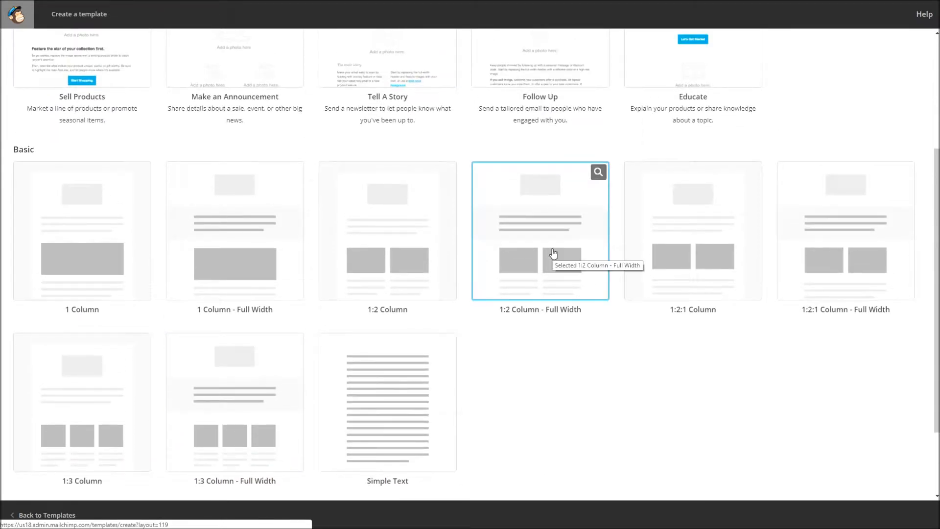
{"action": "left_click", "coordinate": [81, 231]}
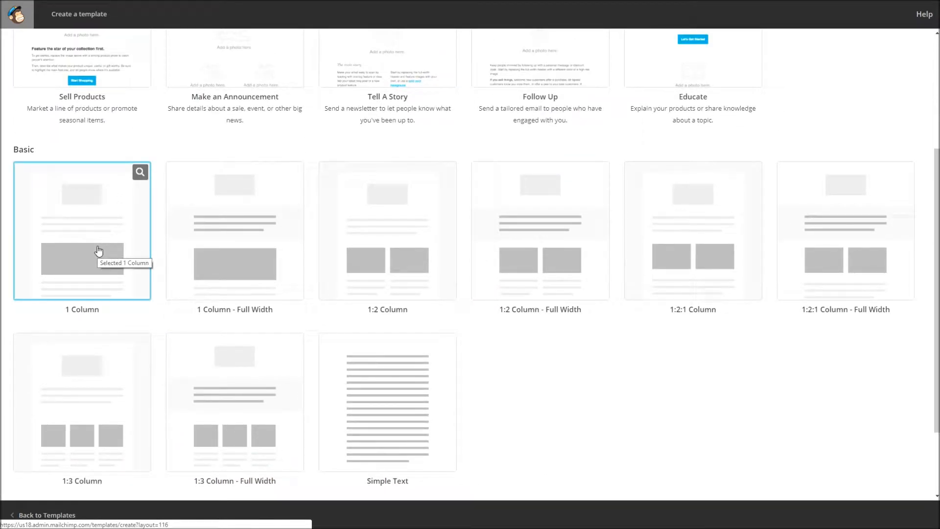
{"action": "mouse_move", "coordinate": [96, 238]}
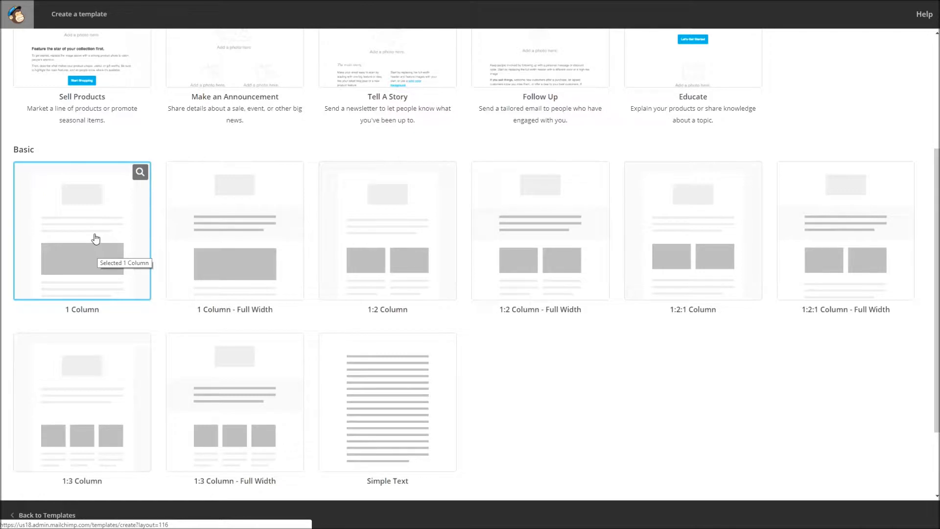
{"action": "left_click", "coordinate": [82, 231]}
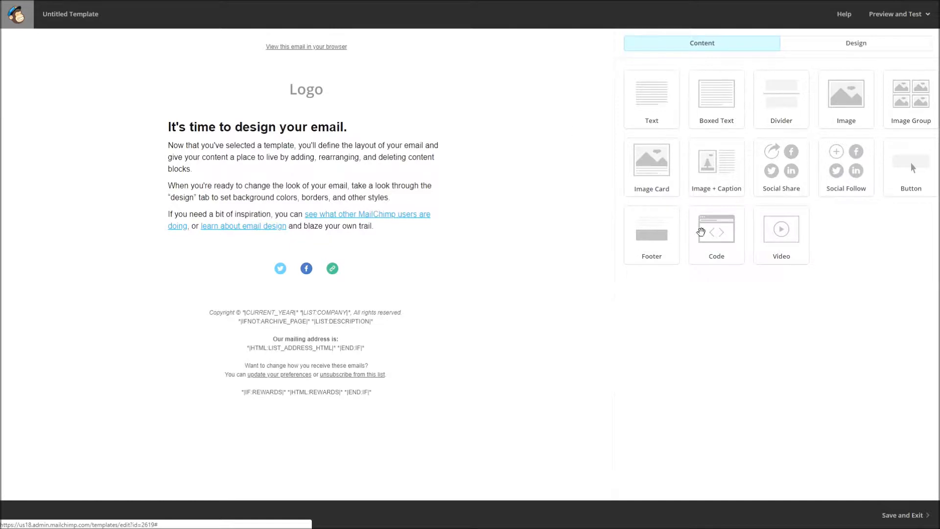
{"action": "mouse_move", "coordinate": [749, 100]}
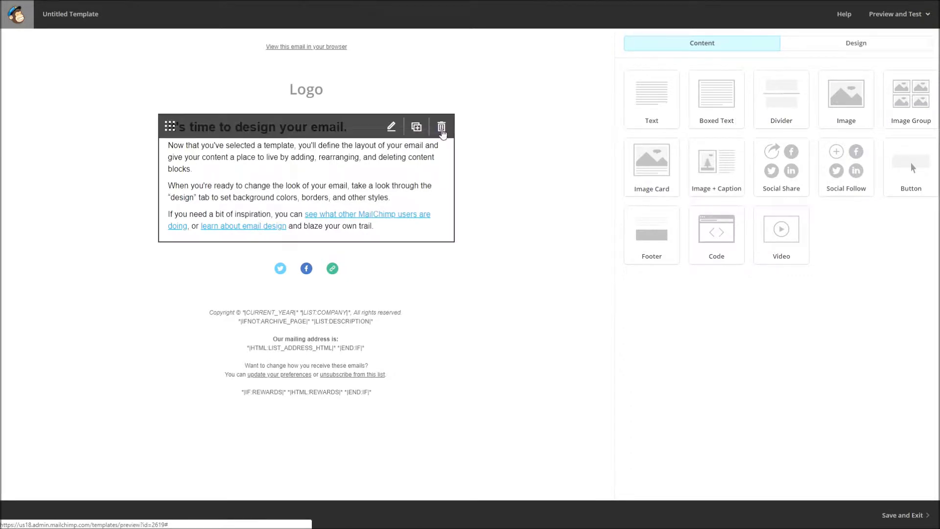
- Open the default Logo image block's settings in the editor
{"action": "left_click", "coordinate": [305, 89]}
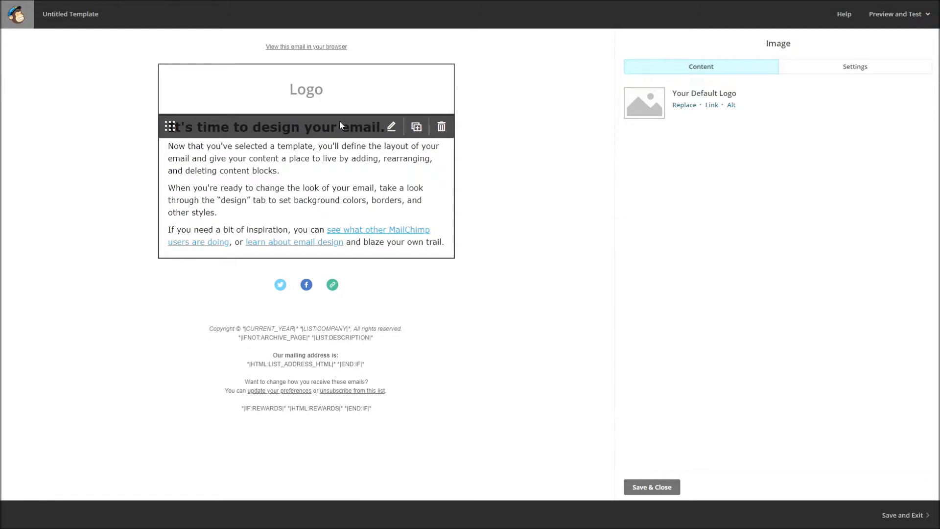
{"action": "mouse_move", "coordinate": [551, 137]}
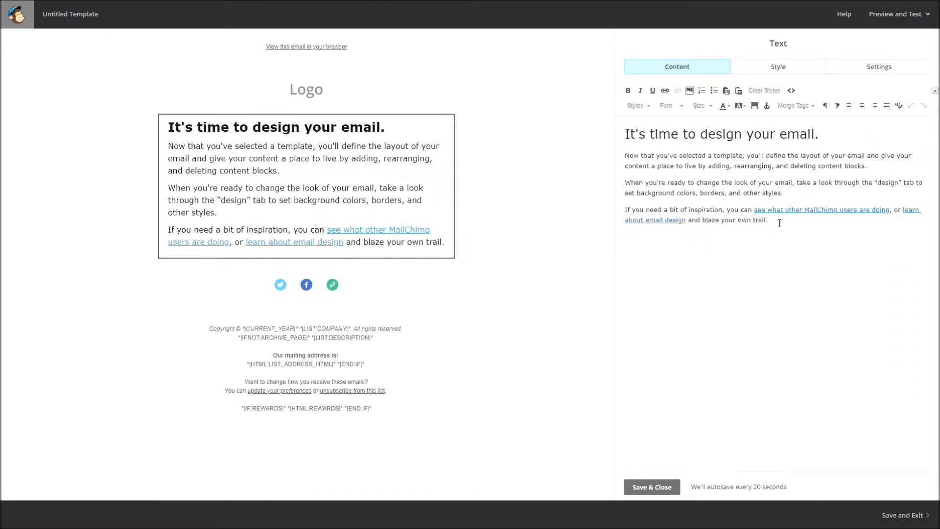
- Try italic, underline, maroon and red highlight on the intro text, then revert and centre it
{"action": "key", "text": "ctrl+a"}
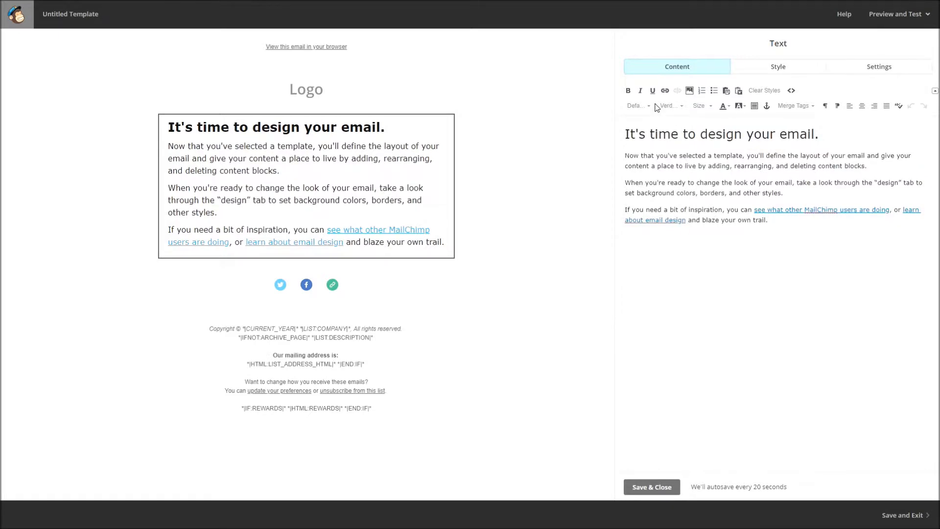
{"action": "left_click_drag", "start_coordinate": [714, 193], "coordinate": [769, 219]}
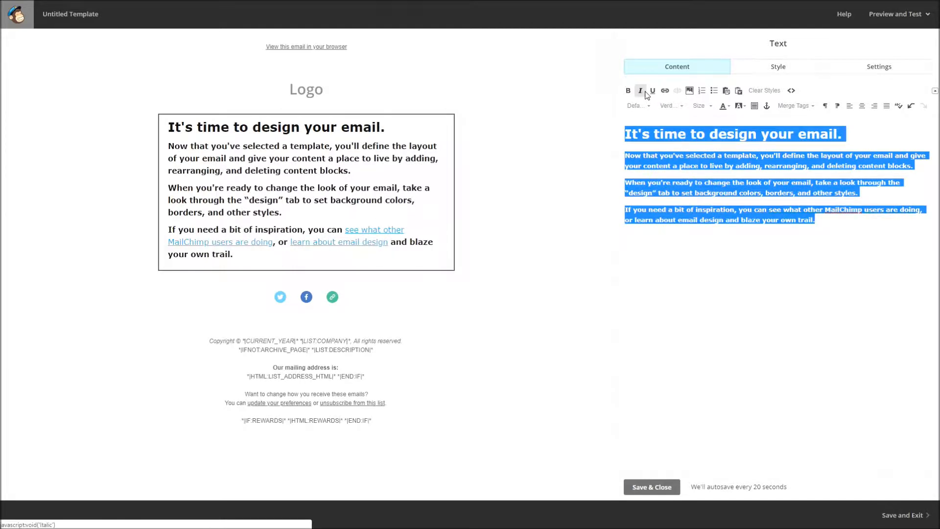
{"action": "left_click", "coordinate": [640, 90]}
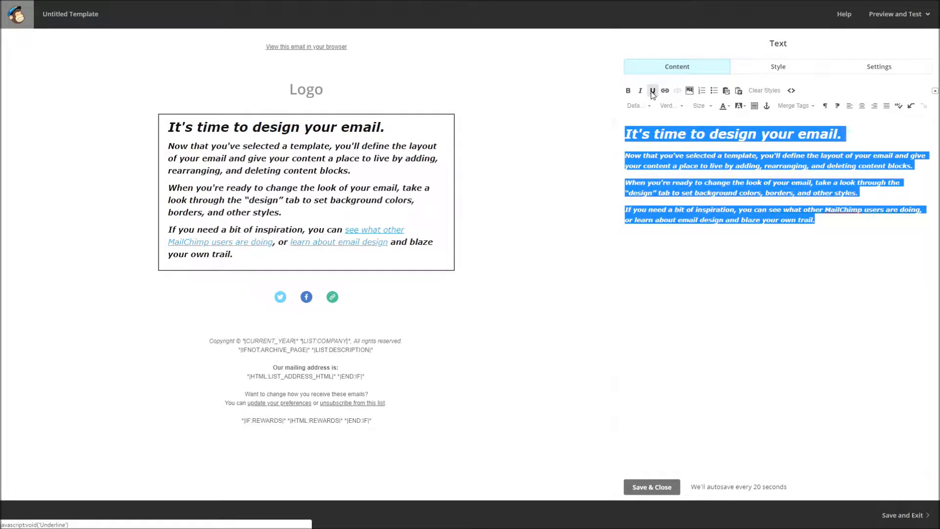
{"action": "left_click", "coordinate": [652, 90]}
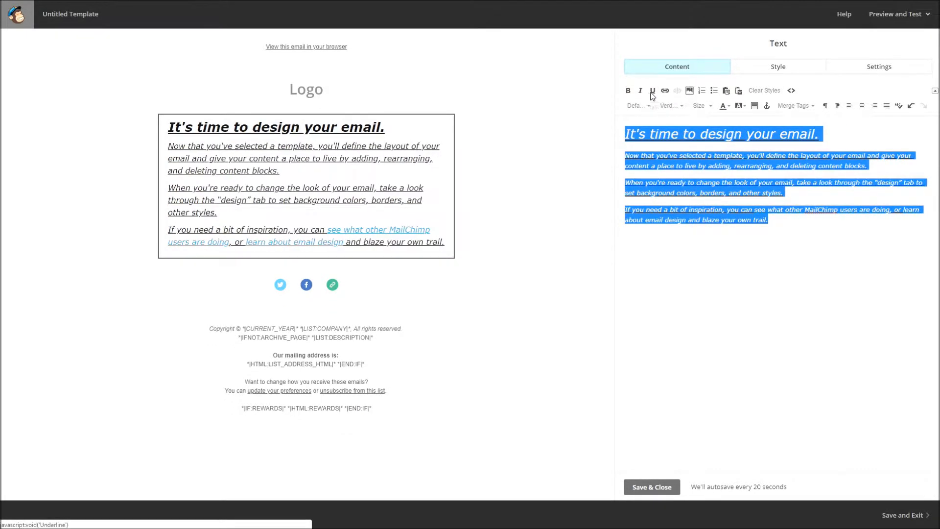
{"action": "left_click", "coordinate": [652, 91]}
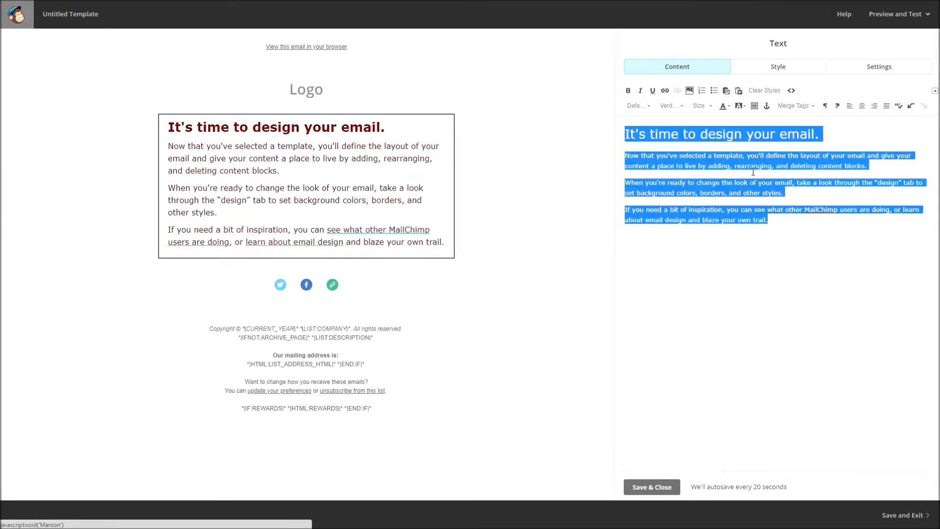
{"action": "left_click", "coordinate": [723, 106]}
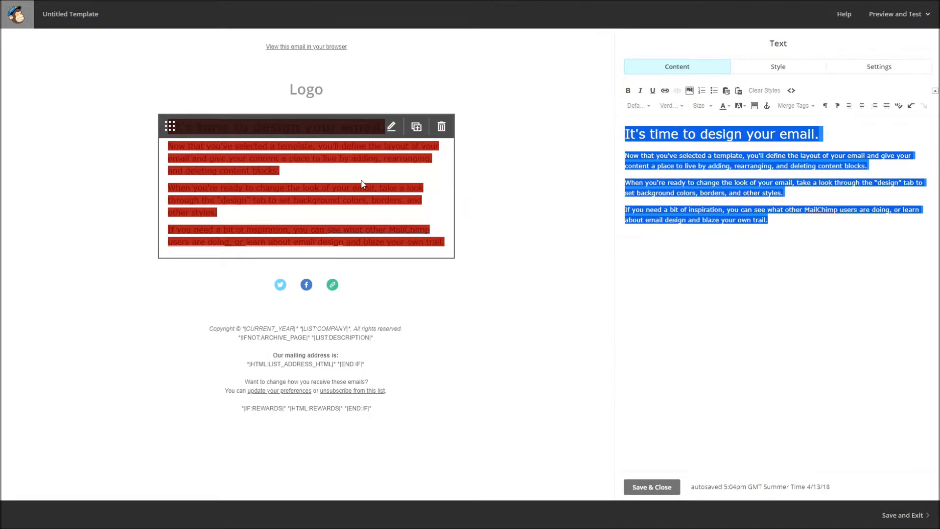
{"action": "mouse_move", "coordinate": [328, 215]}
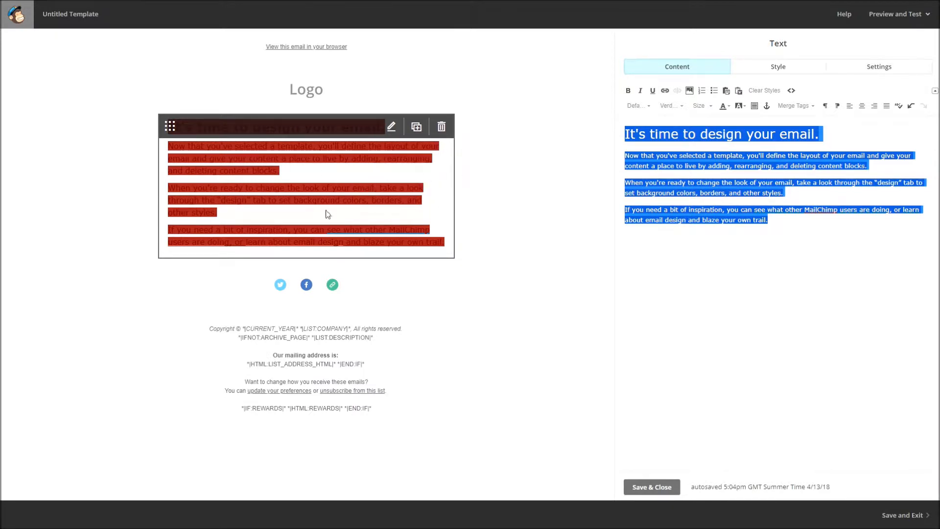
{"action": "left_click", "coordinate": [724, 106]}
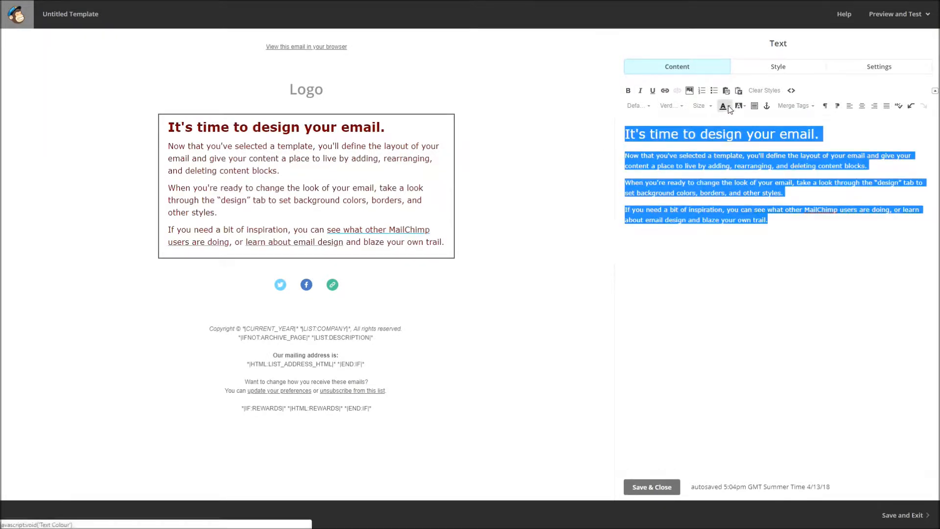
{"action": "left_click", "coordinate": [724, 106]}
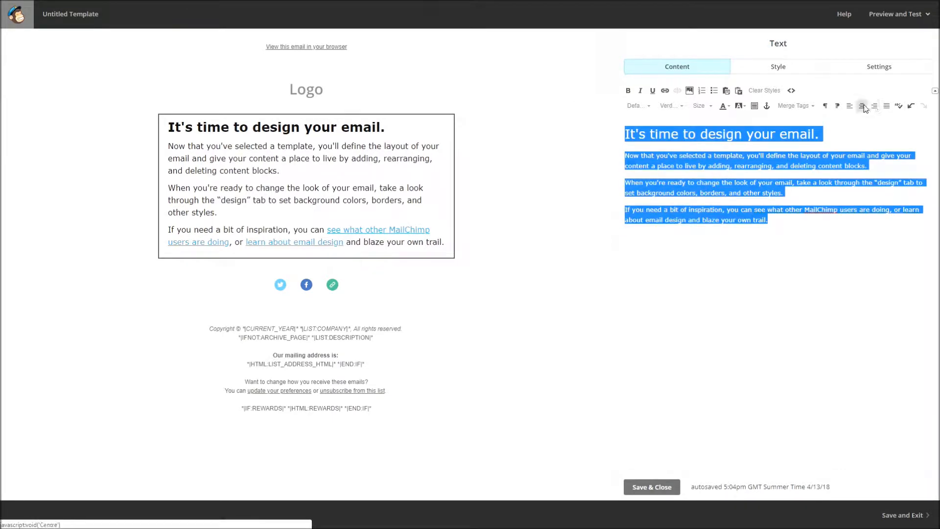
{"action": "left_click", "coordinate": [863, 106]}
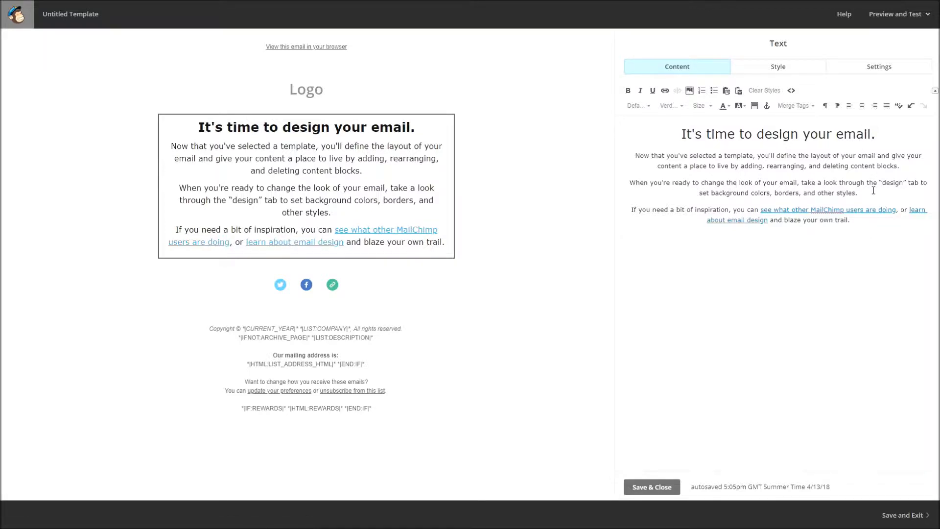
- Try two-column splits for the text block in Settings, then return it to one column
{"action": "left_click", "coordinate": [879, 67]}
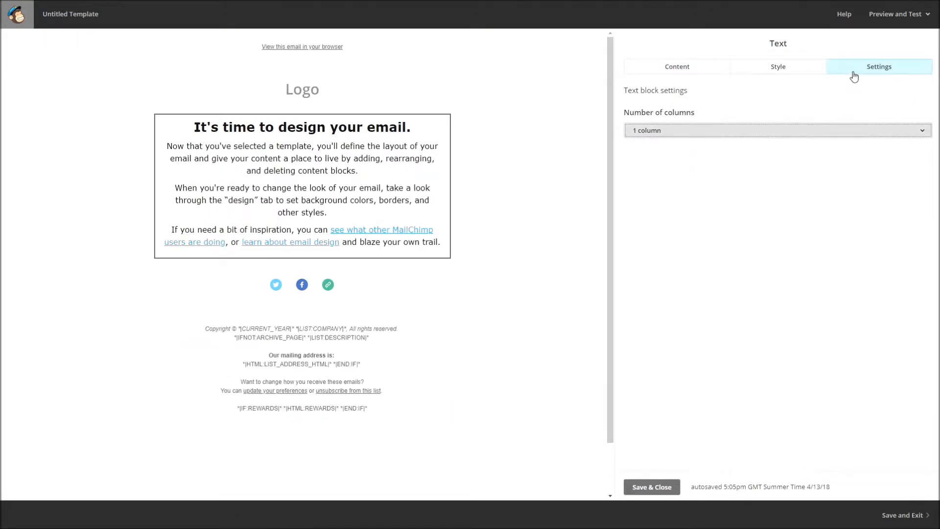
{"action": "left_click", "coordinate": [776, 131]}
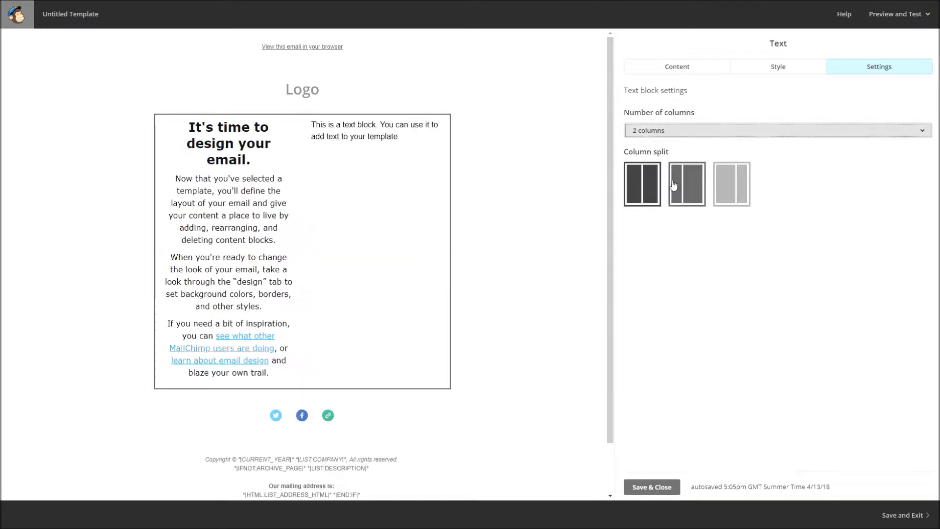
{"action": "left_click", "coordinate": [642, 184]}
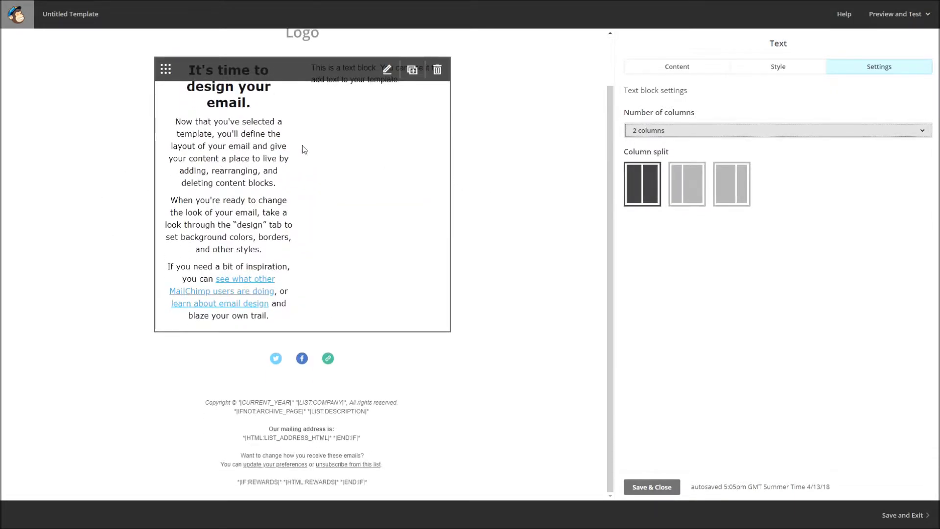
{"action": "left_click", "coordinate": [732, 184]}
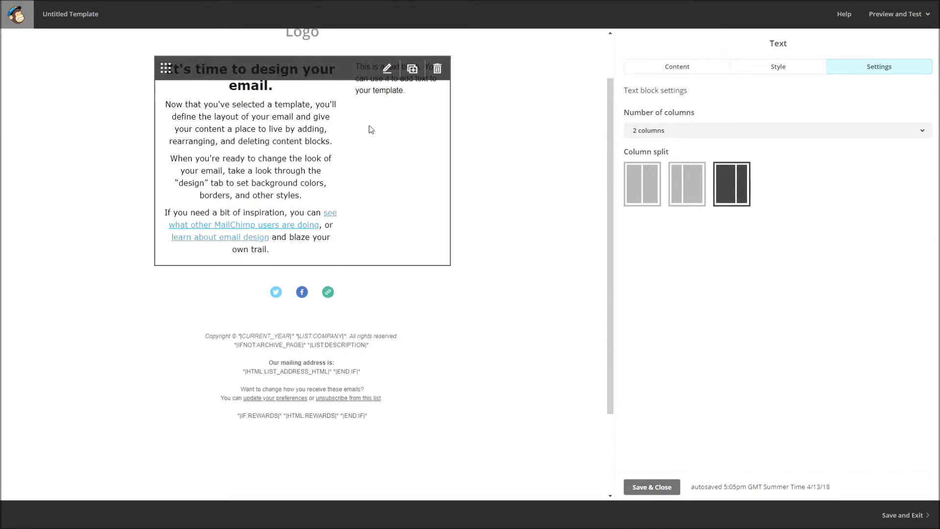
{"action": "scroll", "scroll_direction": "down", "scroll_amount": 3}
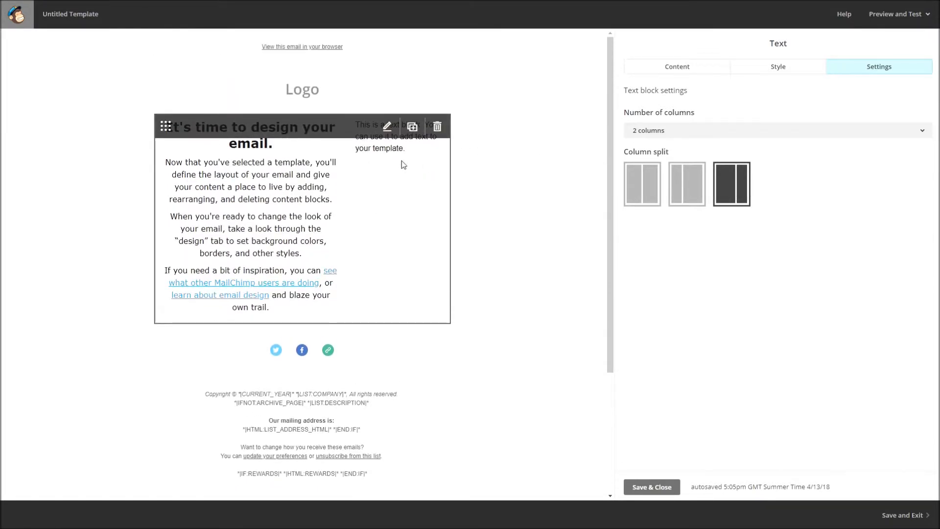
{"action": "left_click", "coordinate": [642, 183]}
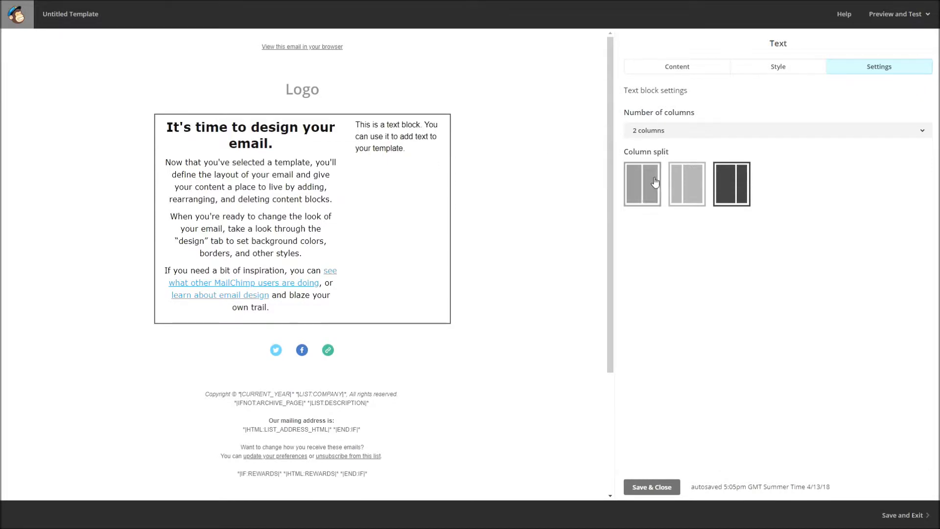
{"action": "left_click", "coordinate": [776, 130]}
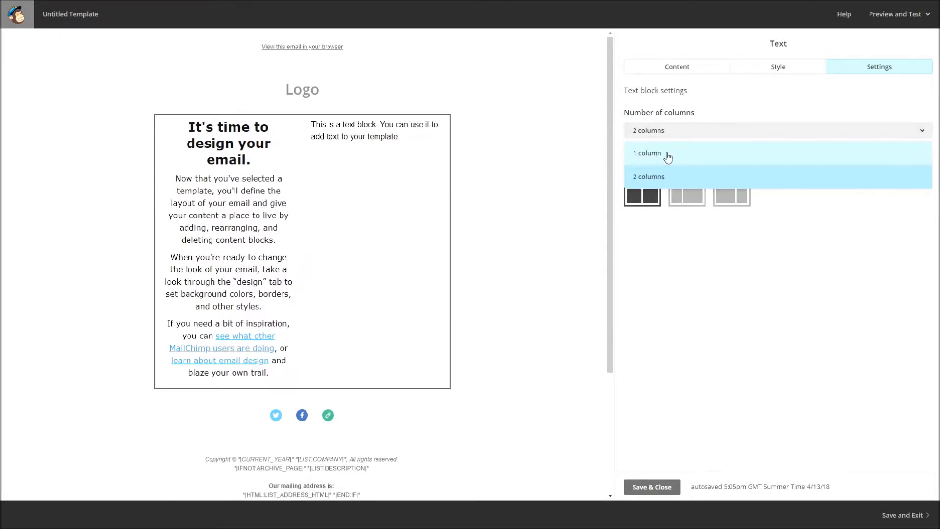
{"action": "left_click", "coordinate": [647, 153]}
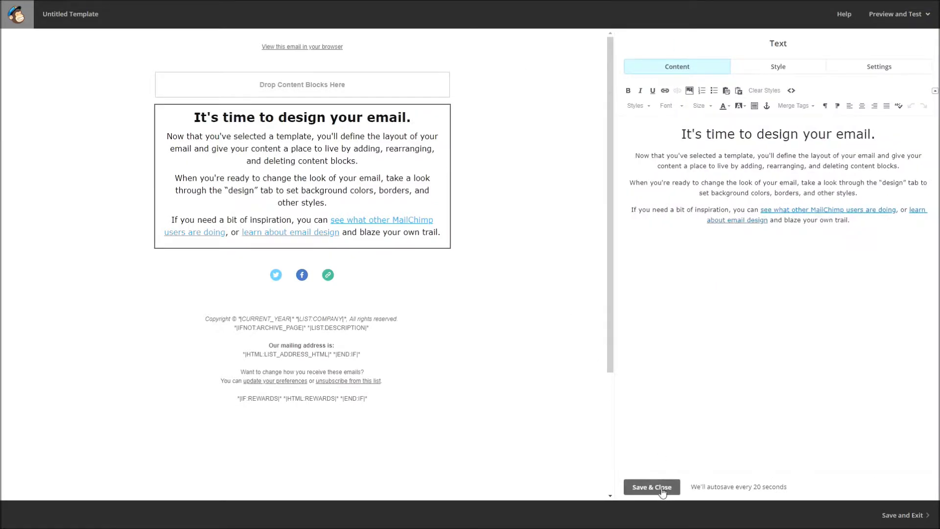
- Save and close the introductory text block's edits
{"action": "left_click", "coordinate": [652, 487]}
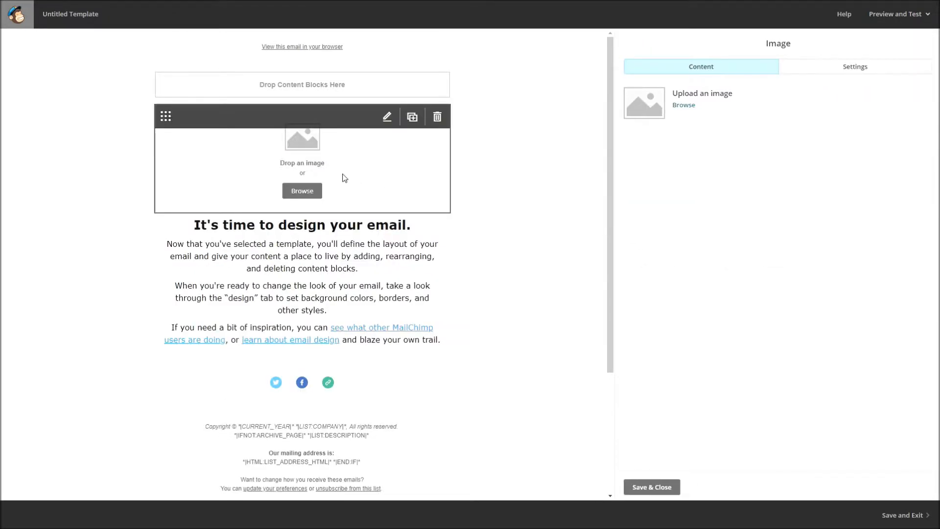
{"action": "mouse_move", "coordinate": [310, 163]}
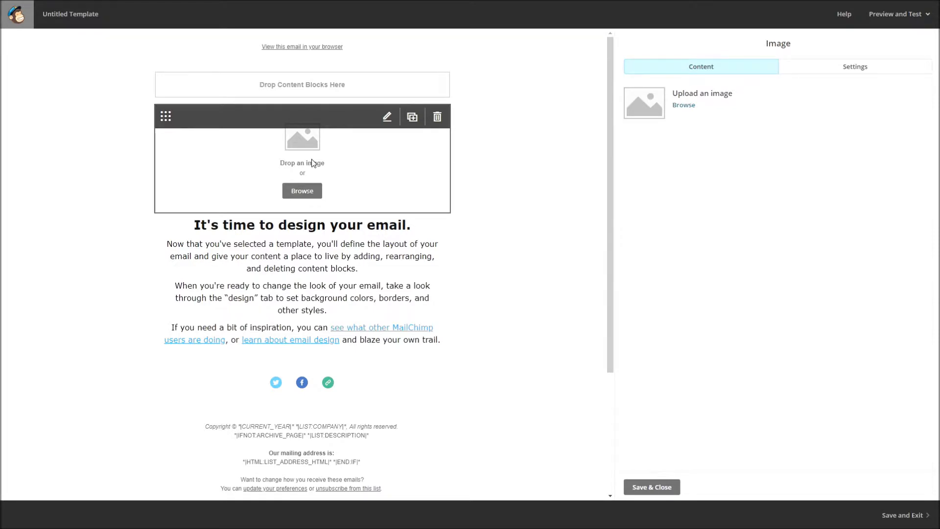
- Open the file manager from the empty image block to upload the background photo
{"action": "left_click", "coordinate": [302, 191]}
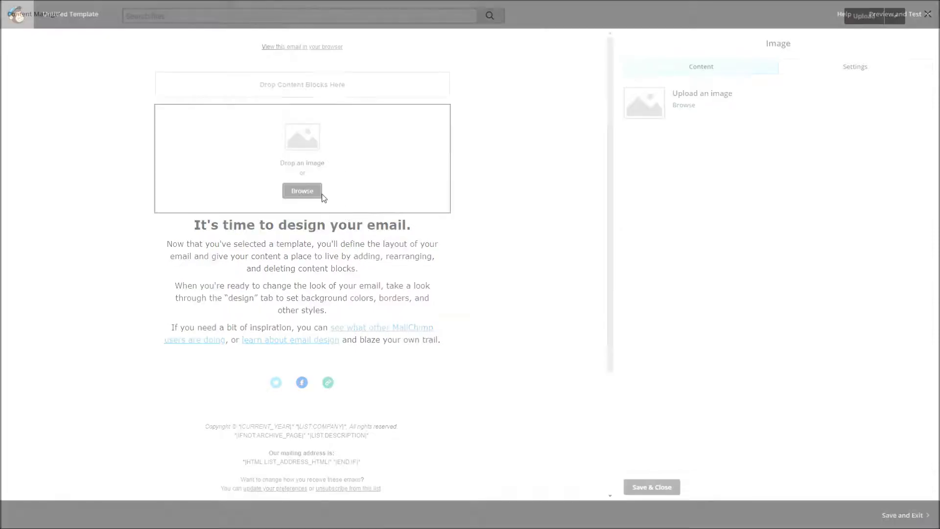
{"action": "left_click", "coordinate": [302, 190]}
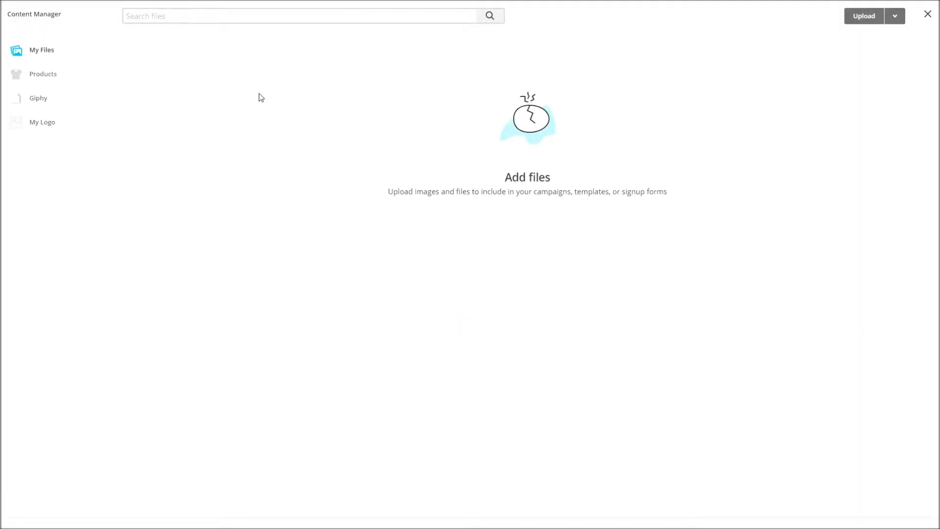
{"action": "mouse_move", "coordinate": [864, 16]}
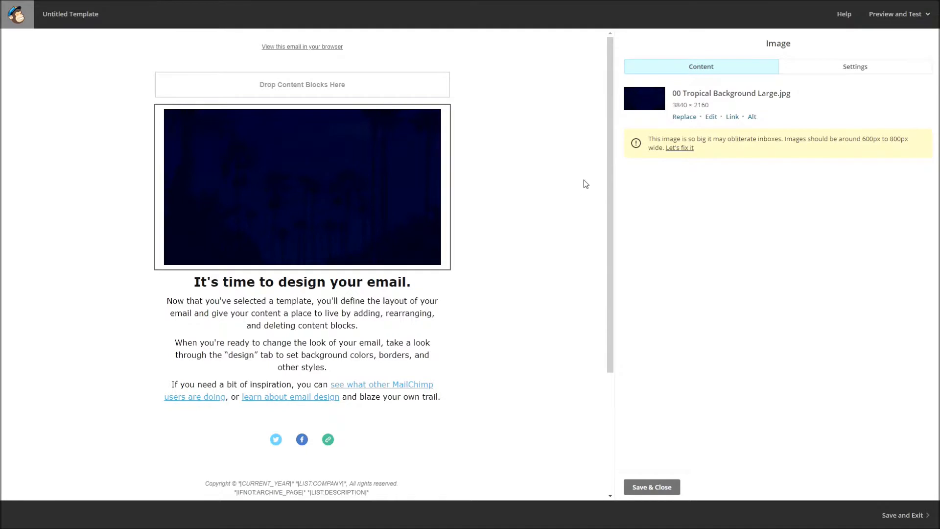
{"action": "mouse_move", "coordinate": [475, 209]}
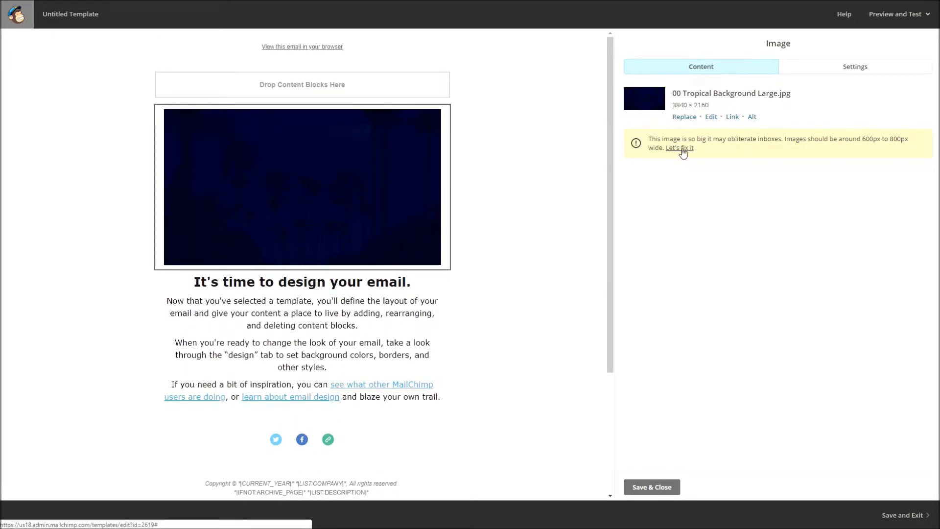
- Resize the oversized tropical photo to 1024 × 576, apply and save it
{"action": "left_click", "coordinate": [678, 148]}
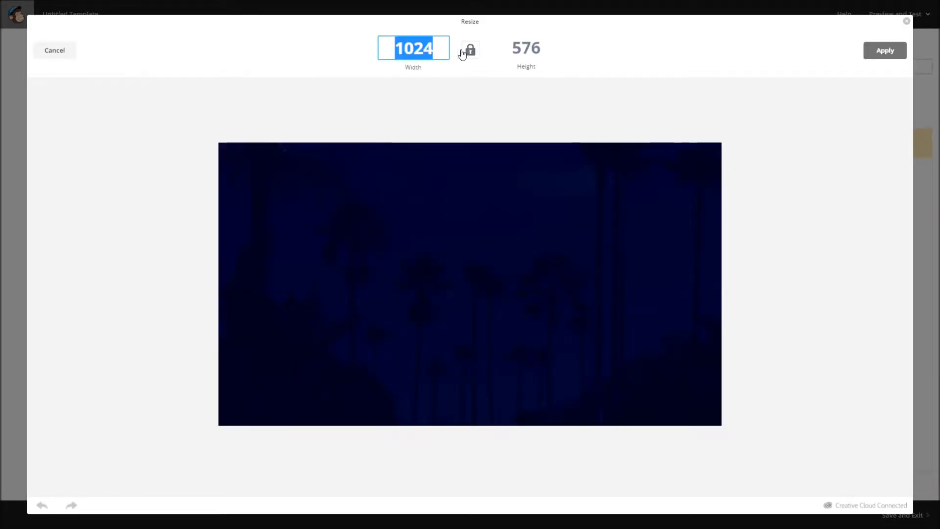
{"action": "left_click", "coordinate": [413, 48]}
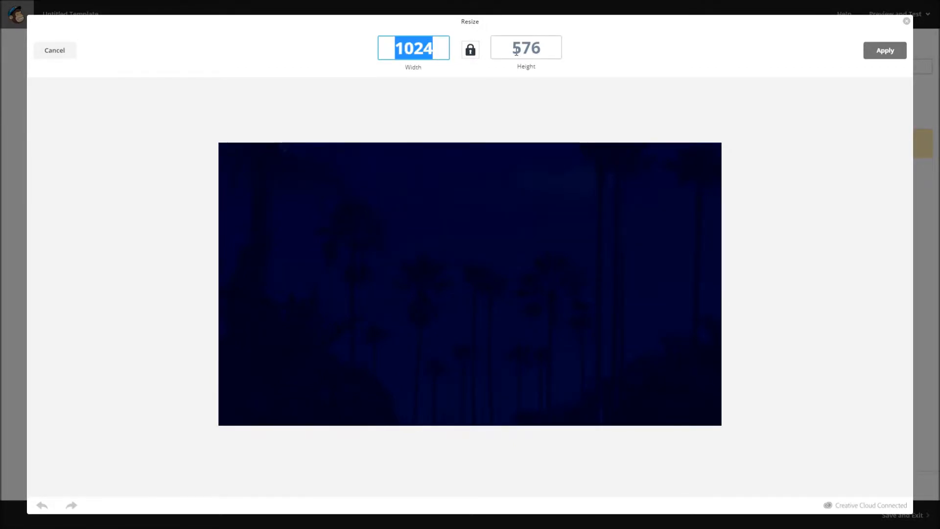
{"action": "left_click", "coordinate": [526, 48]}
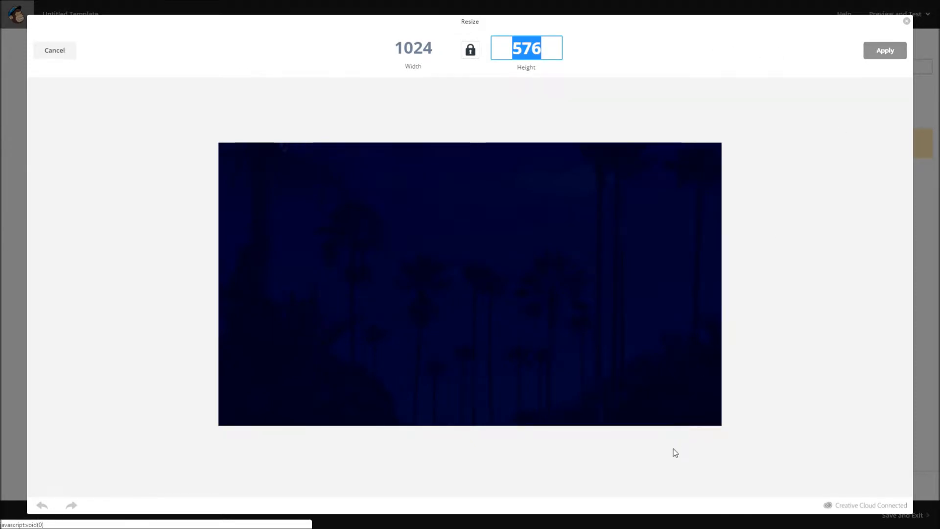
{"action": "left_click", "coordinate": [884, 50]}
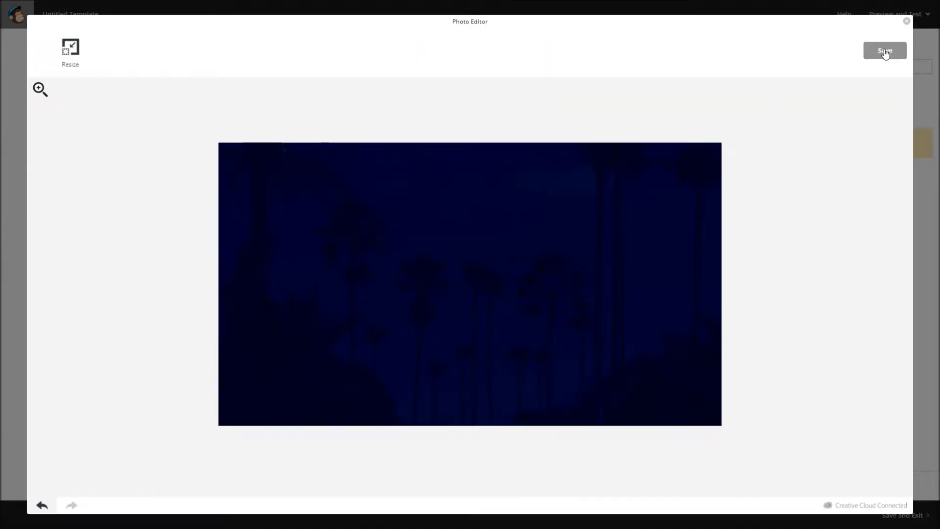
{"action": "left_click", "coordinate": [884, 51]}
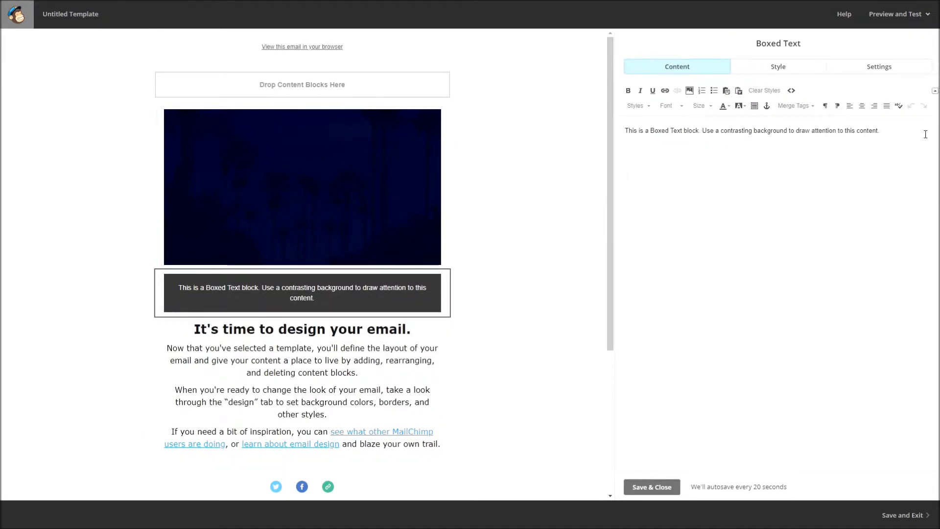
- Select the Boxed Text placeholder wording and delete the block
{"action": "triple_click", "coordinate": [752, 130]}
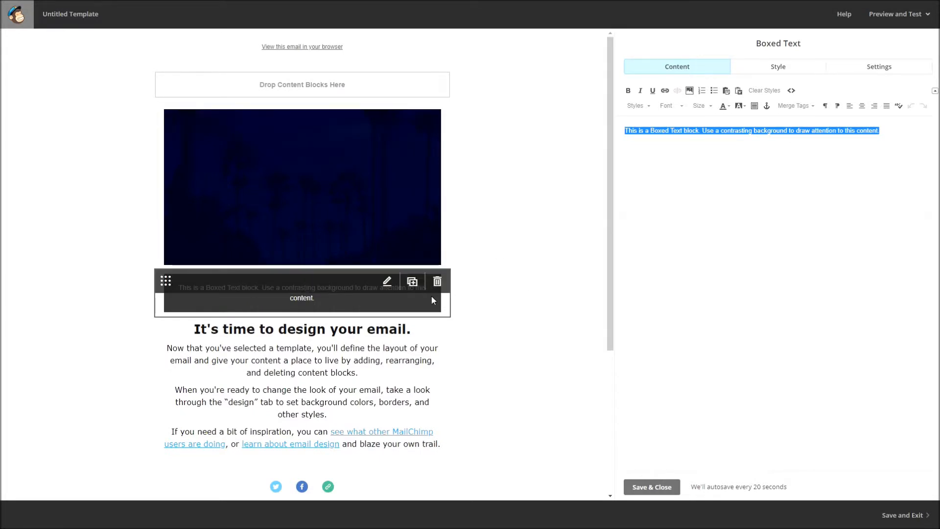
{"action": "left_click", "coordinate": [651, 486]}
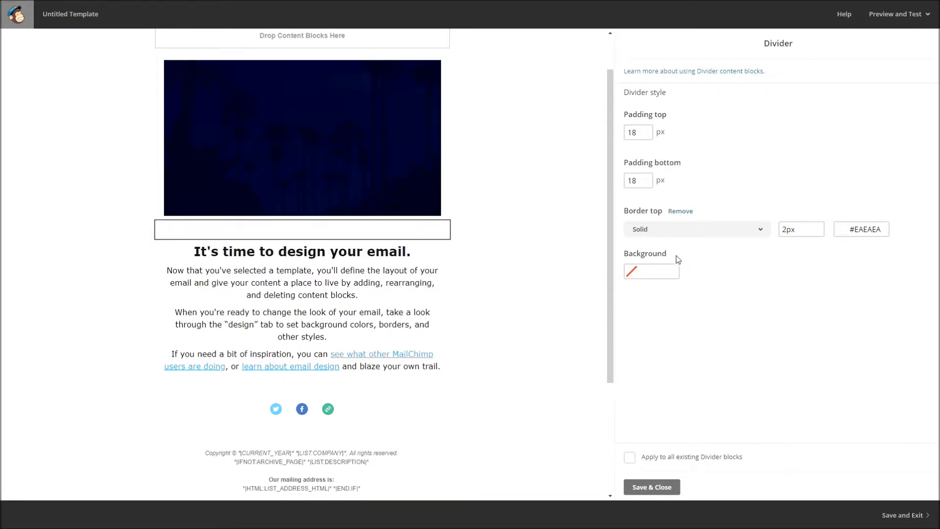
{"action": "mouse_move", "coordinate": [740, 130]}
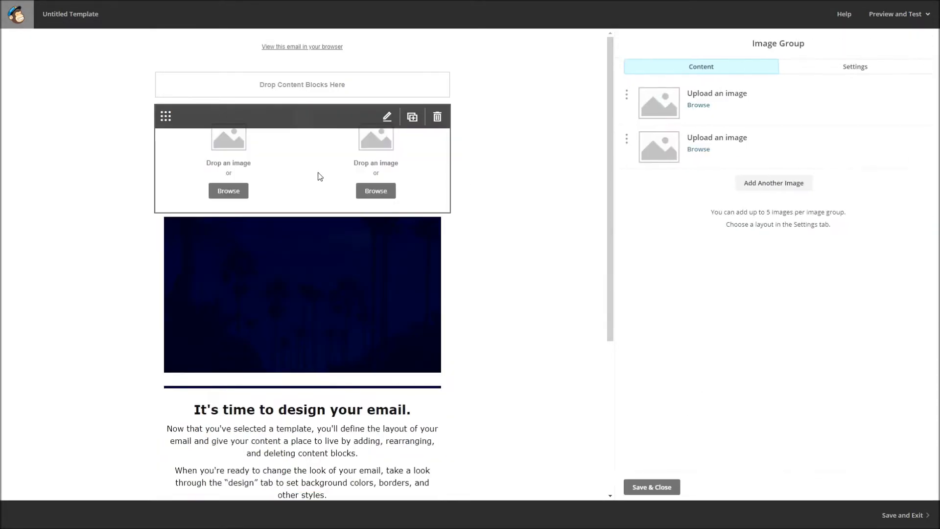
{"action": "mouse_move", "coordinate": [462, 176]}
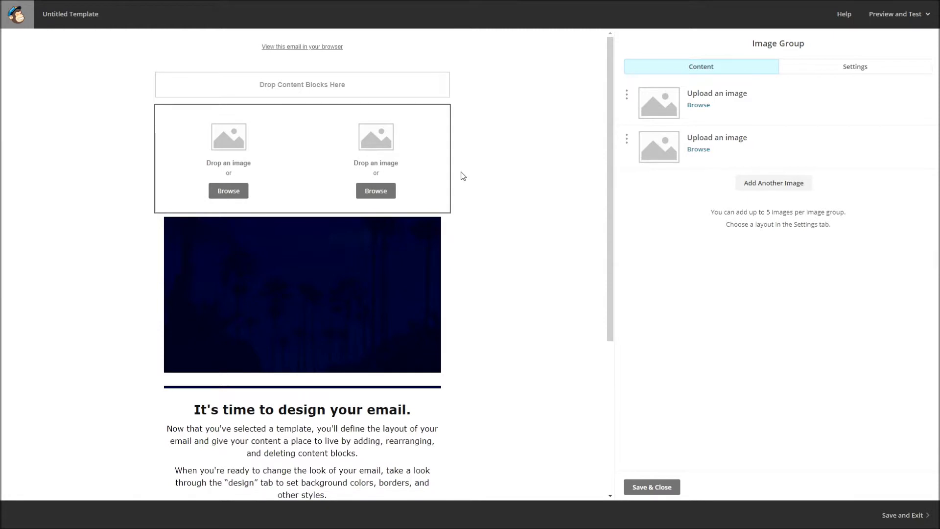
{"action": "mouse_move", "coordinate": [299, 194]}
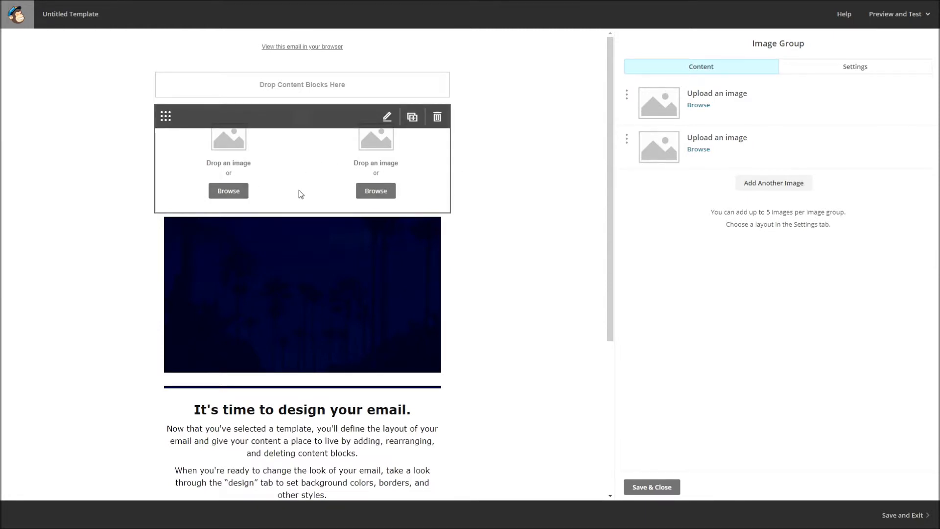
{"action": "mouse_move", "coordinate": [248, 193]}
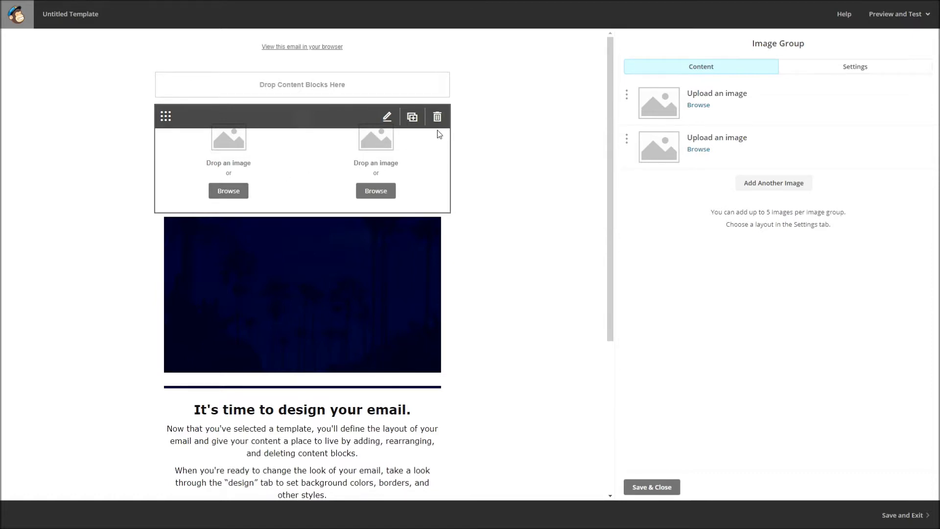
- Delete the image card blocks, set an Image + Caption block's captions left, then delete it
{"action": "left_click", "coordinate": [438, 117]}
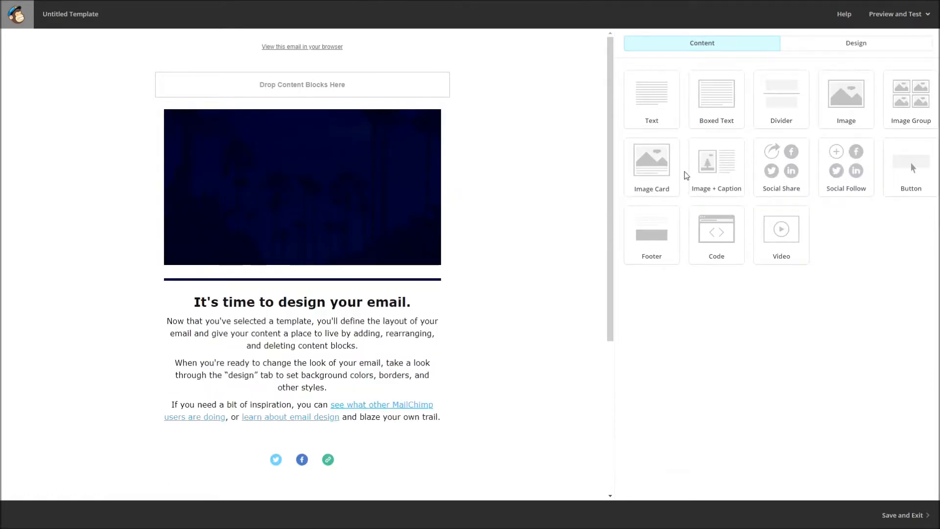
{"action": "mouse_move", "coordinate": [723, 166]}
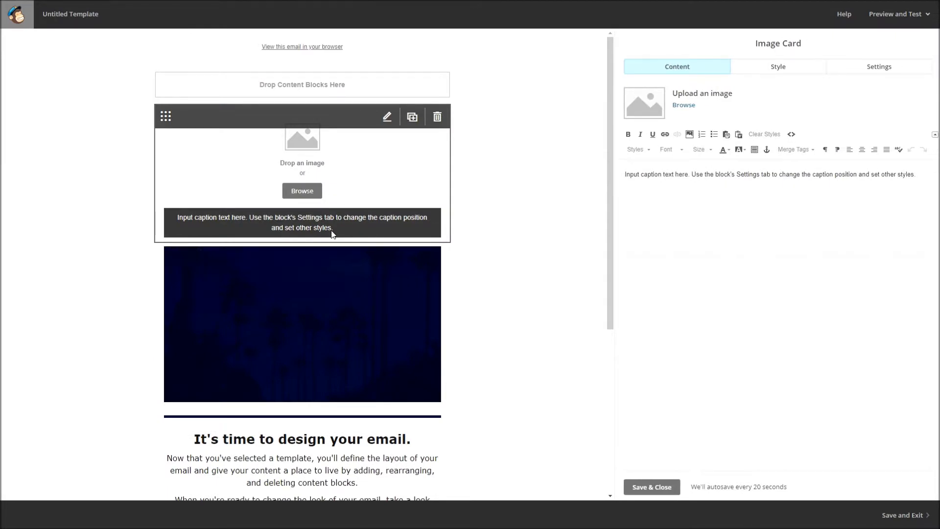
{"action": "mouse_move", "coordinate": [364, 182]}
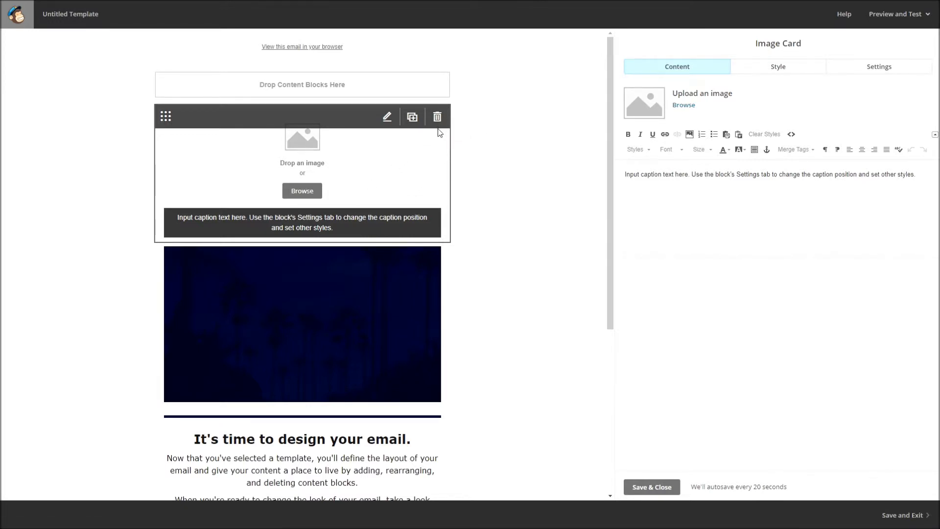
{"action": "left_click", "coordinate": [438, 116]}
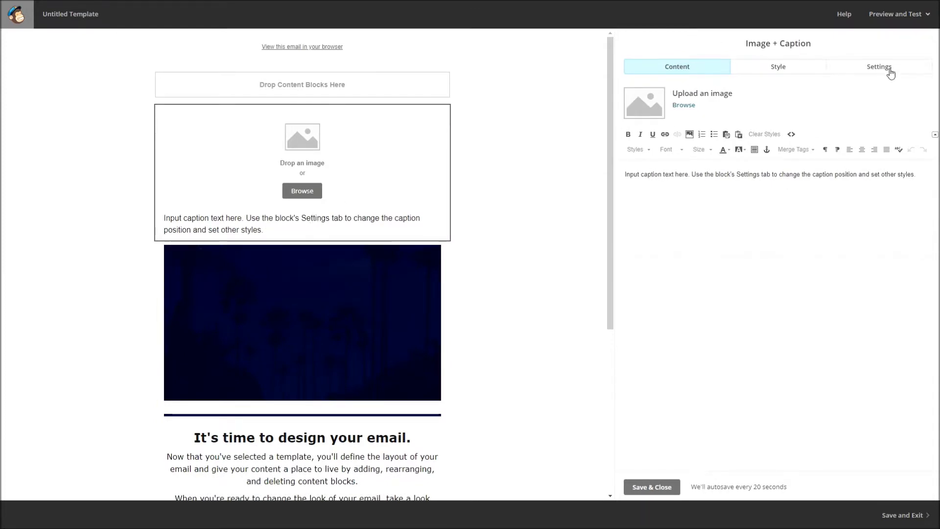
{"action": "left_click", "coordinate": [880, 66]}
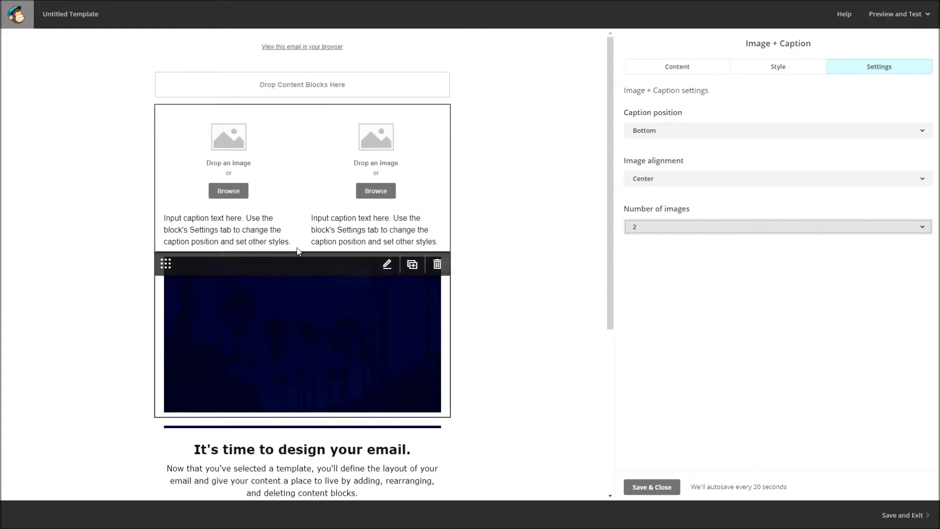
{"action": "left_click", "coordinate": [777, 179]}
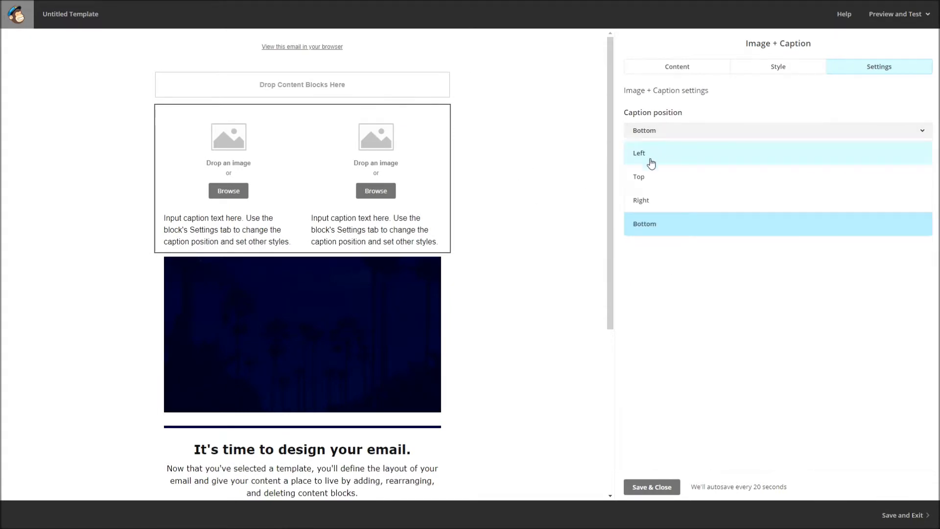
{"action": "left_click", "coordinate": [639, 153]}
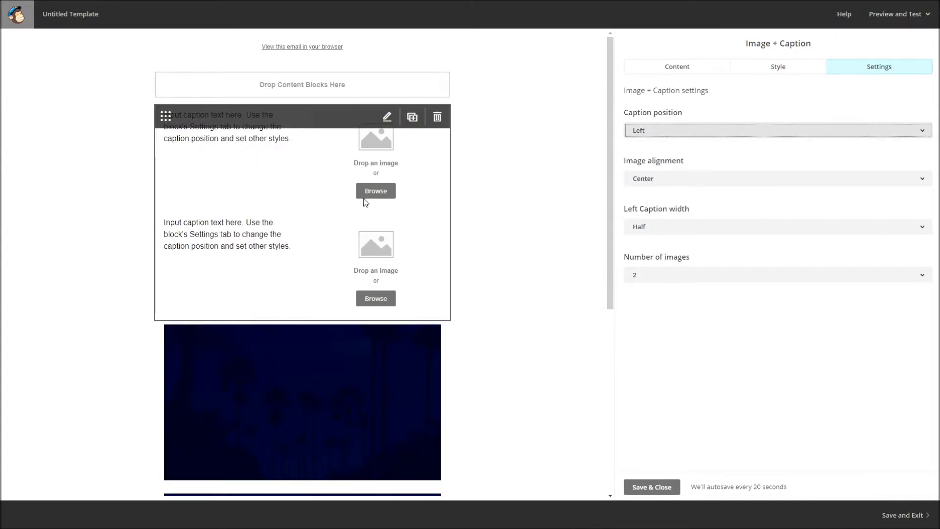
{"action": "mouse_move", "coordinate": [438, 117]}
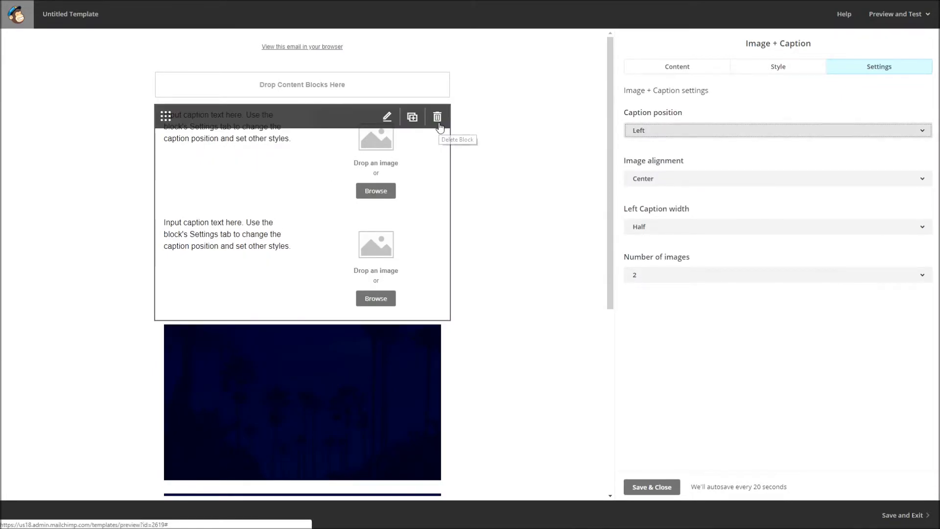
{"action": "left_click", "coordinate": [438, 117]}
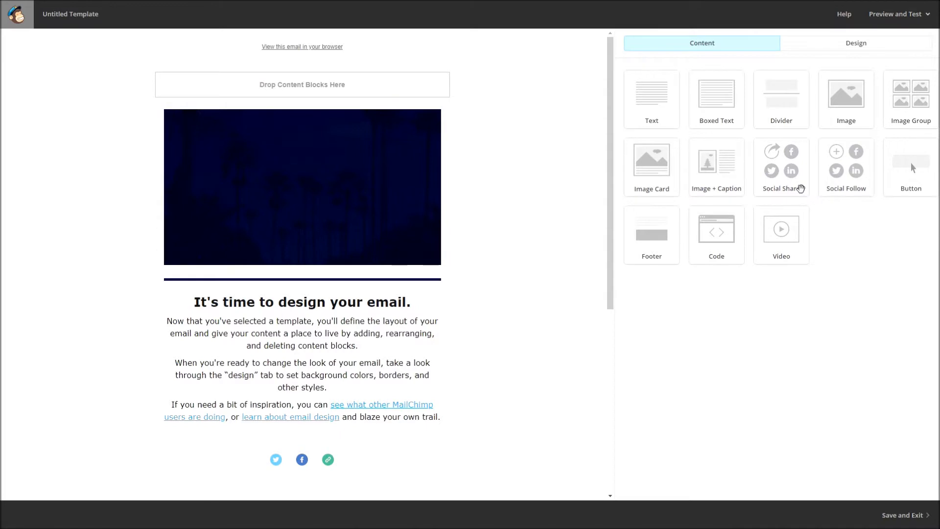
{"action": "mouse_move", "coordinate": [832, 212]}
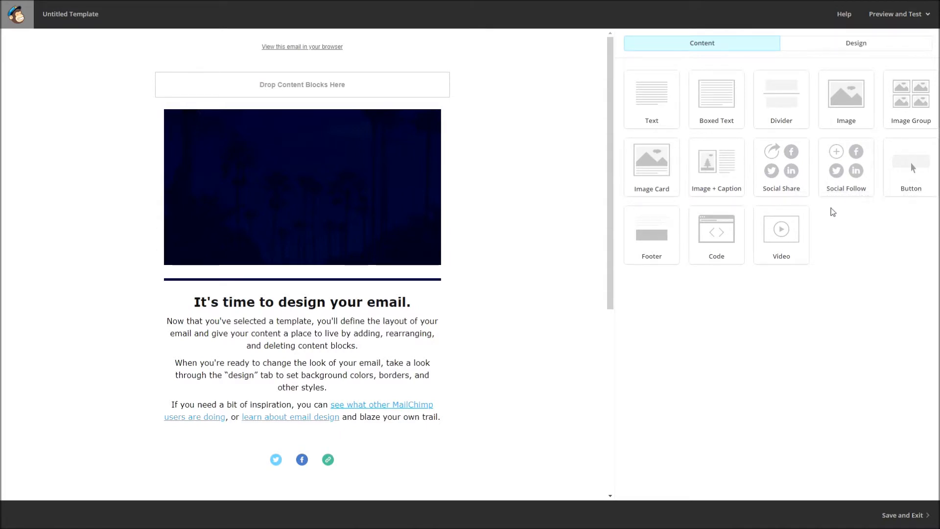
{"action": "mouse_move", "coordinate": [781, 159]}
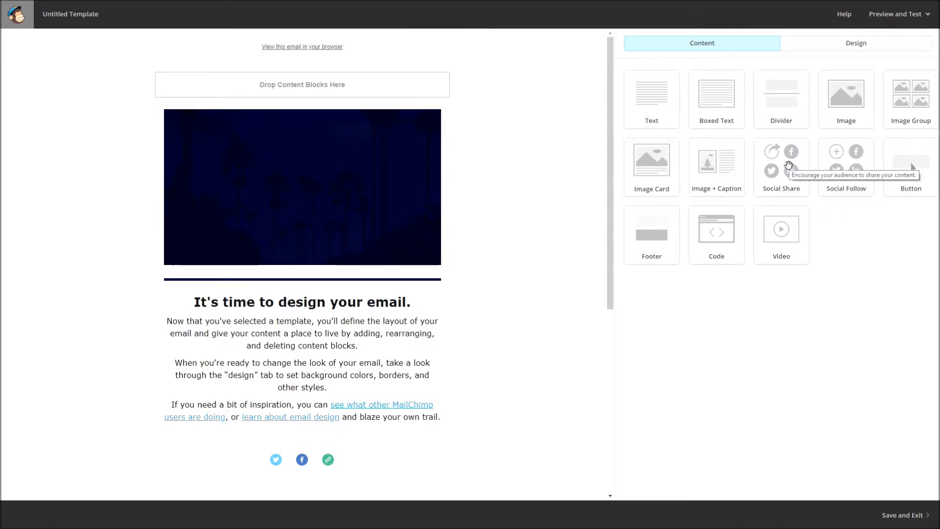
{"action": "mouse_move", "coordinate": [782, 177]}
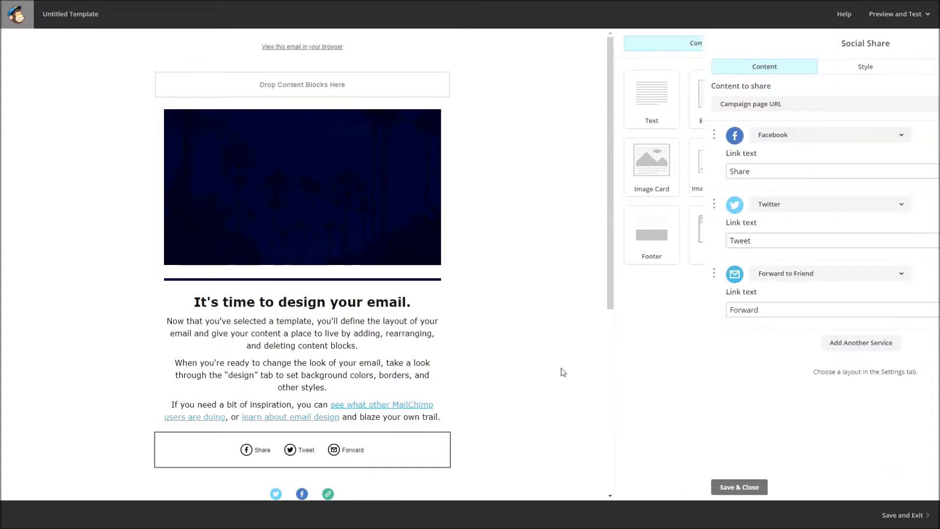
- Remove the extra Social Share block and save the Twitter, Facebook and mailchimp.com follow block
{"action": "scroll", "scroll_direction": "down", "scroll_amount": 3}
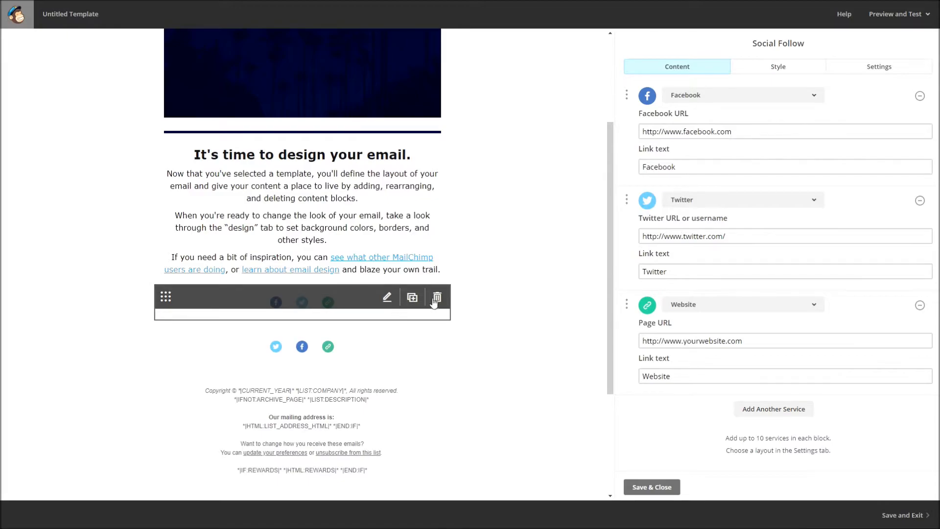
{"action": "left_click", "coordinate": [436, 297]}
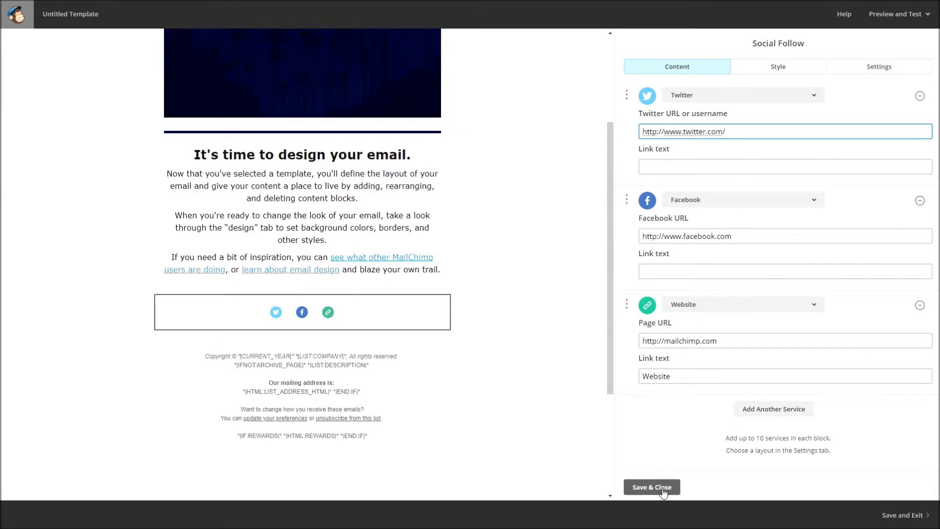
{"action": "left_click", "coordinate": [652, 487]}
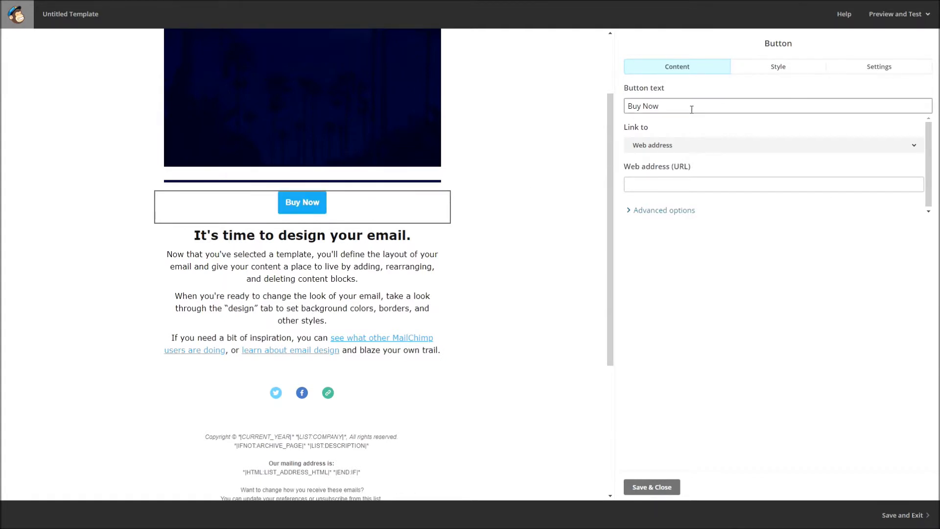
- Keep the Buy Now button label and link it to a web address
{"action": "triple_click", "coordinate": [642, 106]}
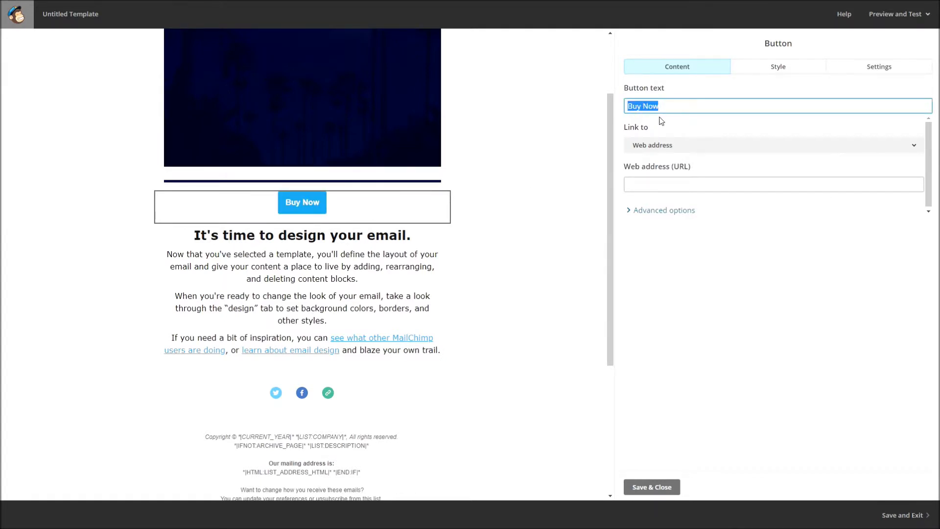
{"action": "left_click", "coordinate": [773, 145]}
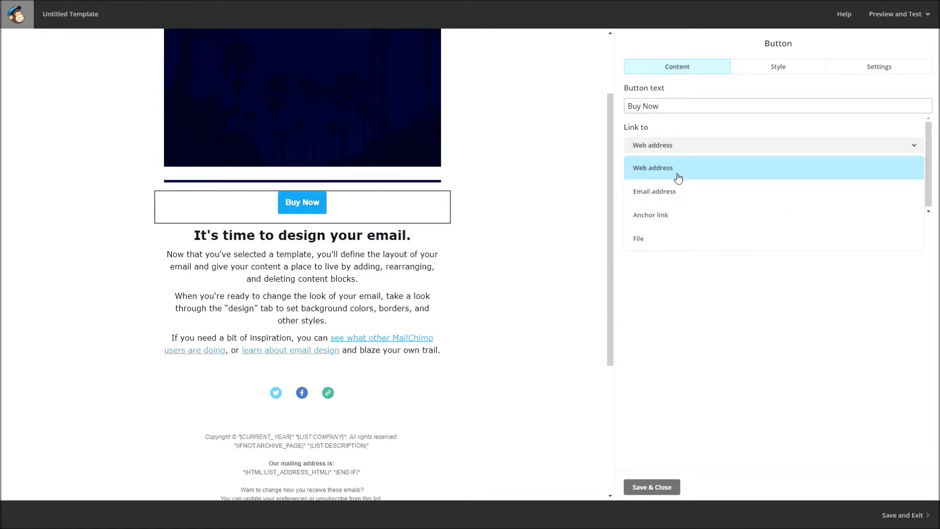
{"action": "left_click", "coordinate": [653, 167]}
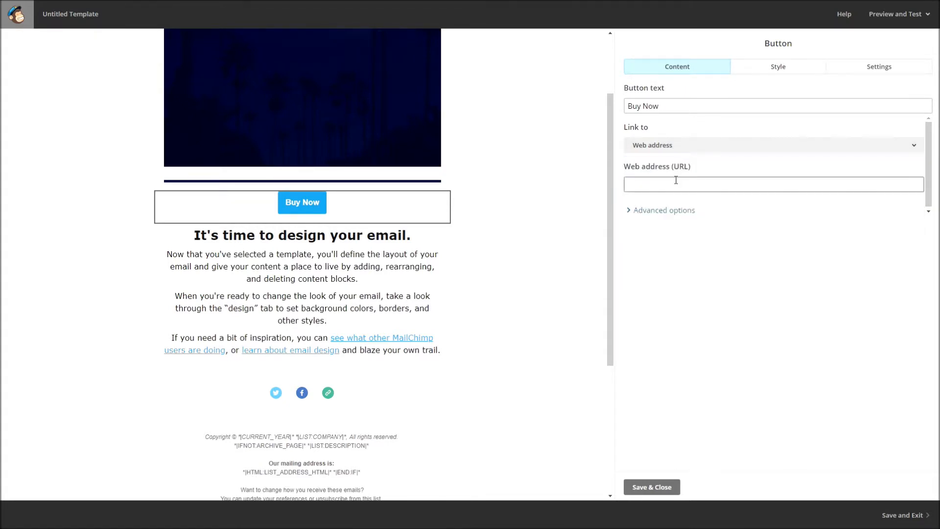
{"action": "left_click", "coordinate": [773, 184]}
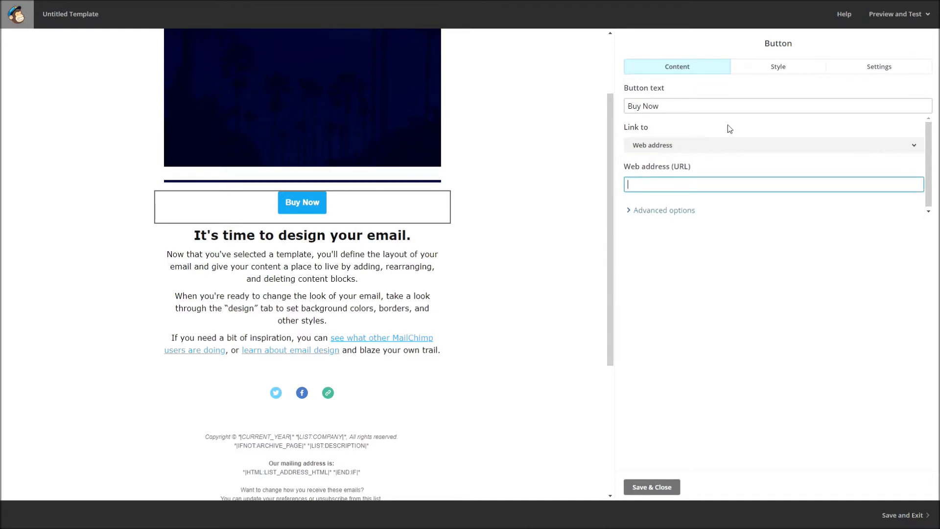
- Give the Buy Now button a #120069 navy background and centre it
{"action": "left_click", "coordinate": [778, 67]}
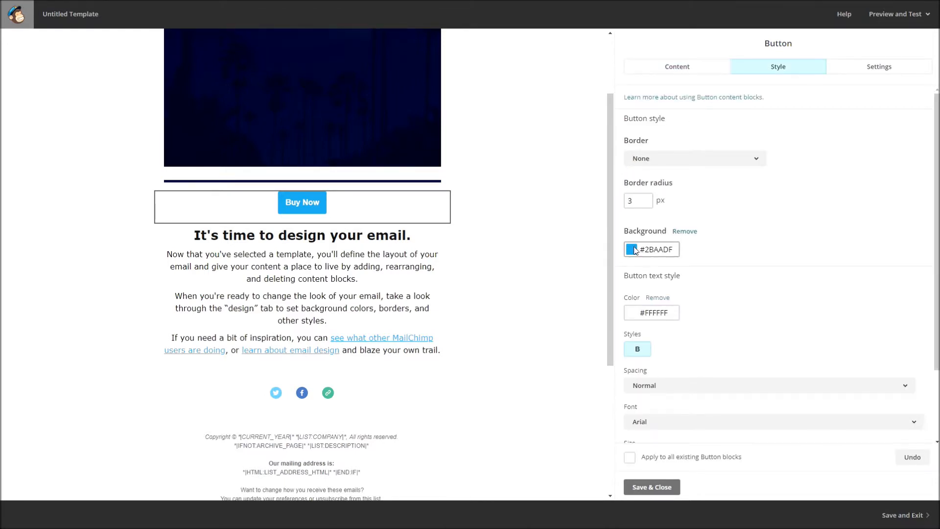
{"action": "left_click", "coordinate": [633, 249]}
{"action": "type", "text": "#120069"}
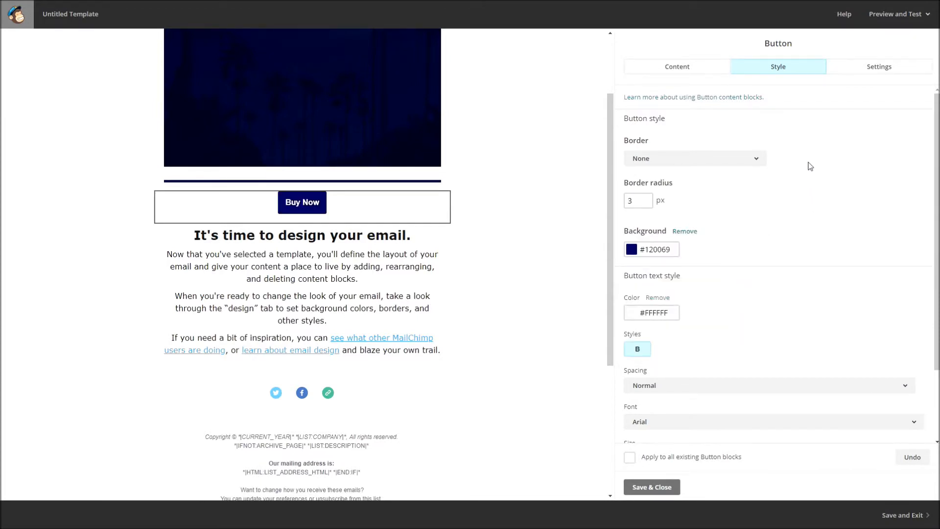
{"action": "left_click", "coordinate": [880, 67]}
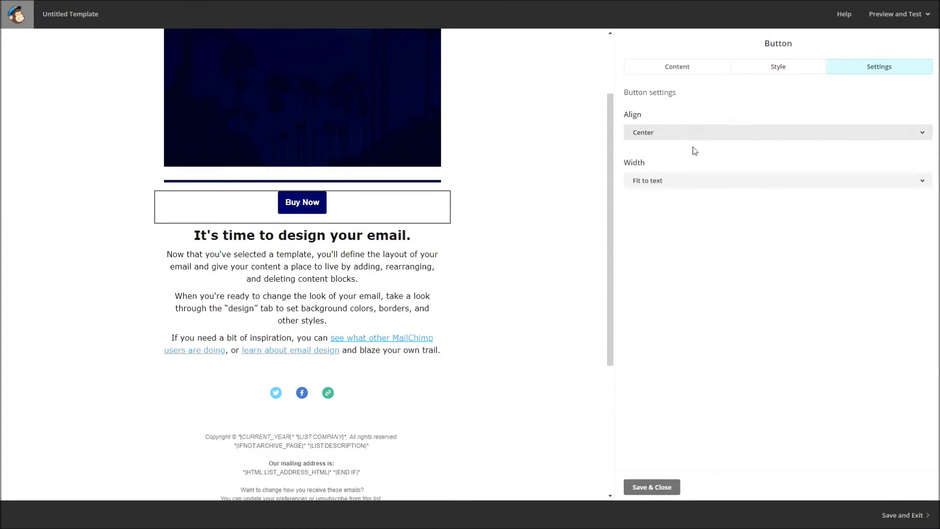
{"action": "left_click", "coordinate": [778, 132]}
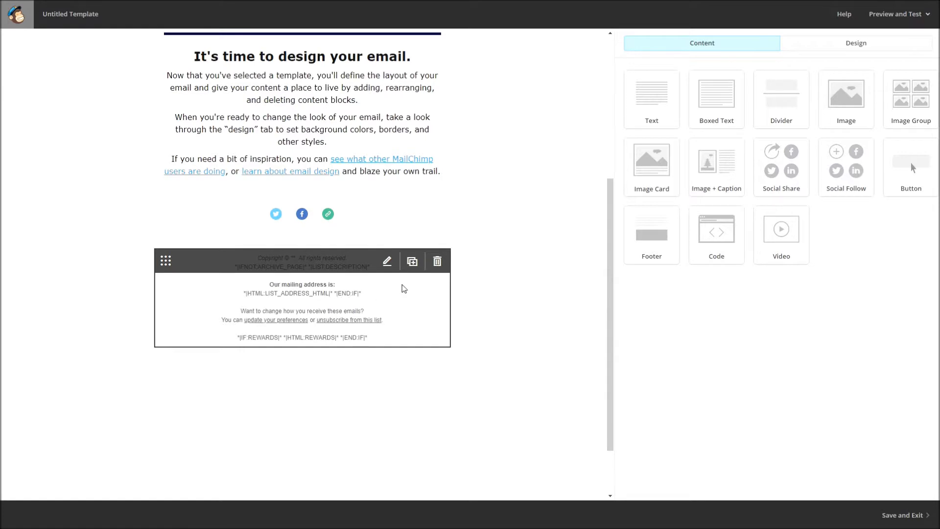
- Delete the *|HTML:LIST_ADDRESS_HTML|* *|END:IF|* merge tag line from the footer
{"action": "left_click", "coordinate": [387, 260]}
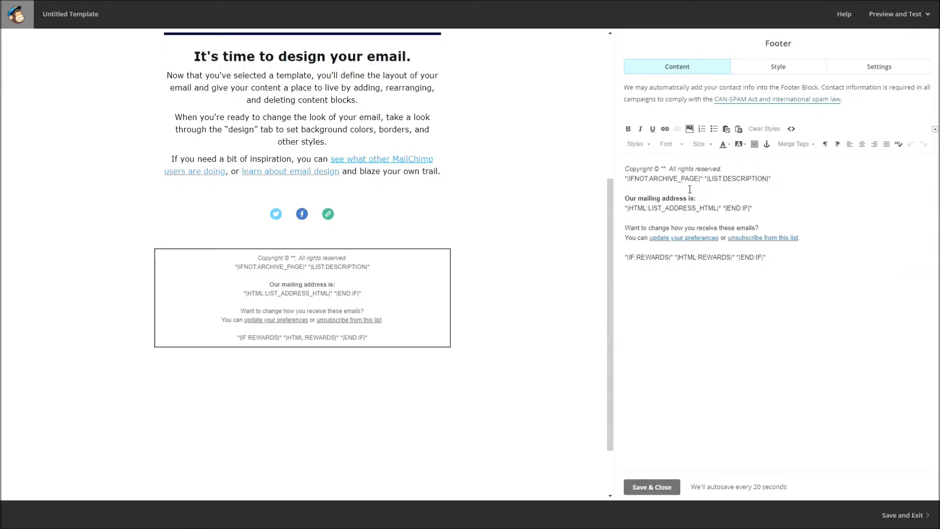
{"action": "double_click", "coordinate": [678, 168]}
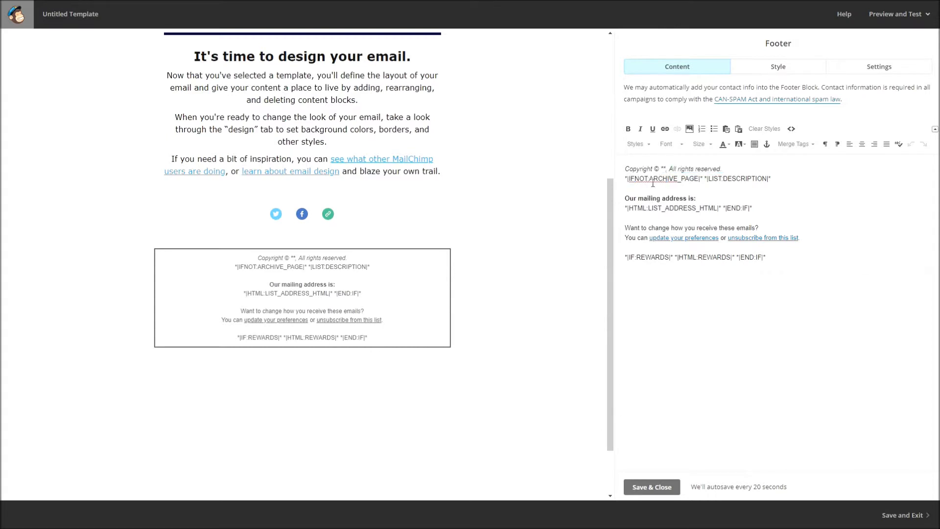
{"action": "left_click_drag", "start_coordinate": [626, 208], "coordinate": [753, 208]}
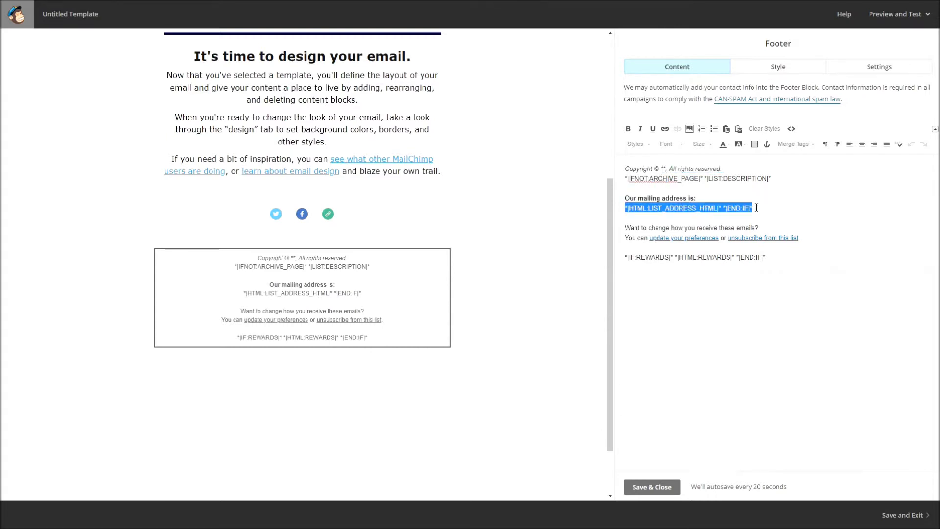
{"action": "key", "text": "Delete"}
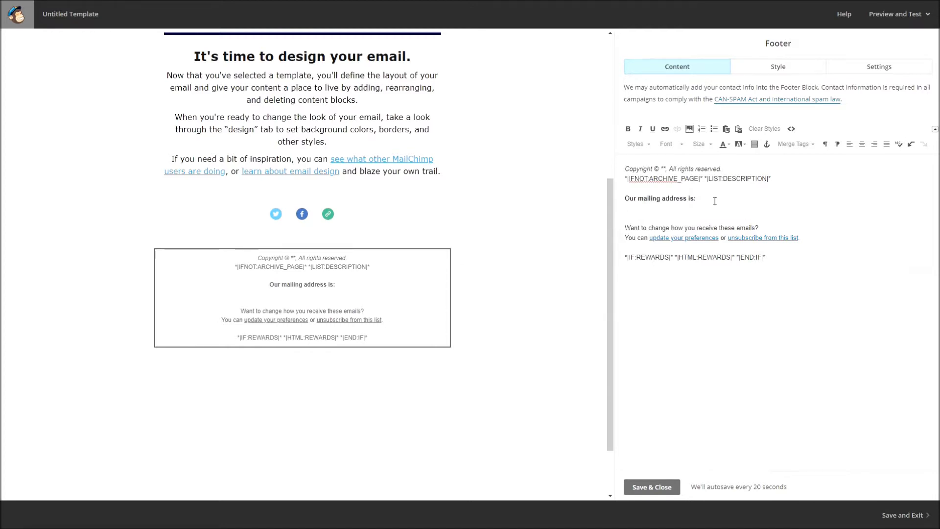
{"action": "mouse_move", "coordinate": [687, 475]}
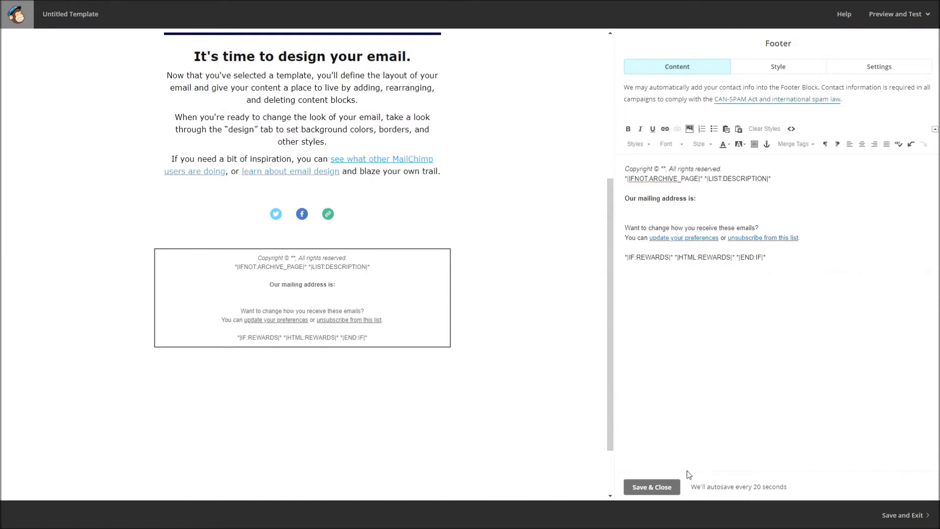
- Save the footer and drop a custom HTML Code block into the email
{"action": "left_click", "coordinate": [652, 486]}
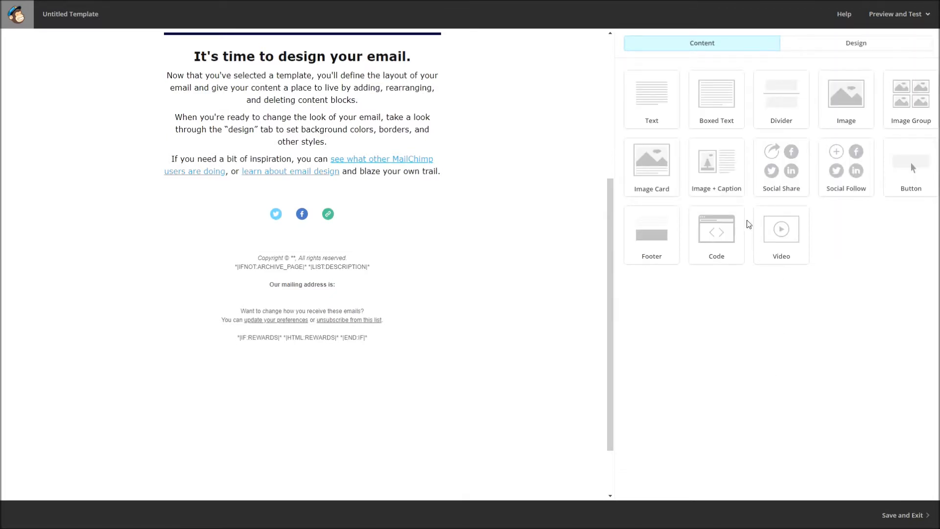
{"action": "mouse_move", "coordinate": [716, 234]}
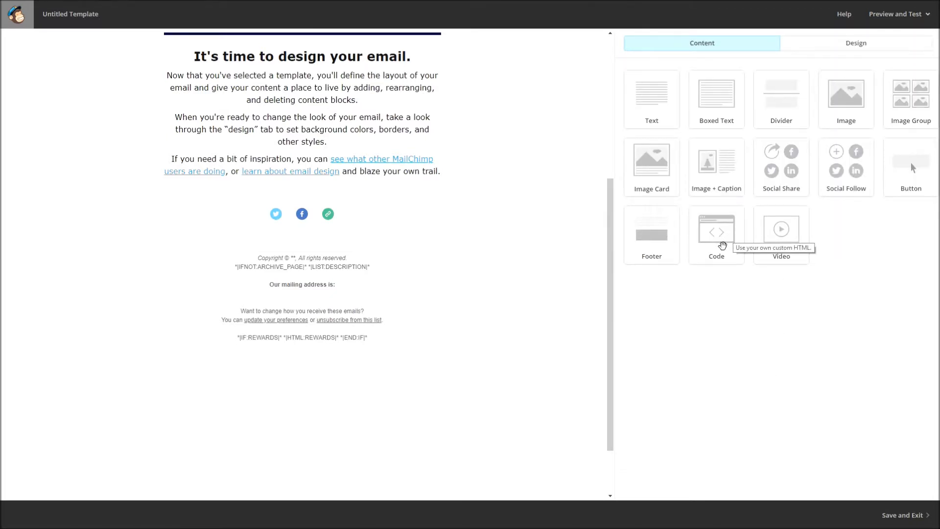
{"action": "left_click_drag", "start_coordinate": [716, 229], "coordinate": [398, 240]}
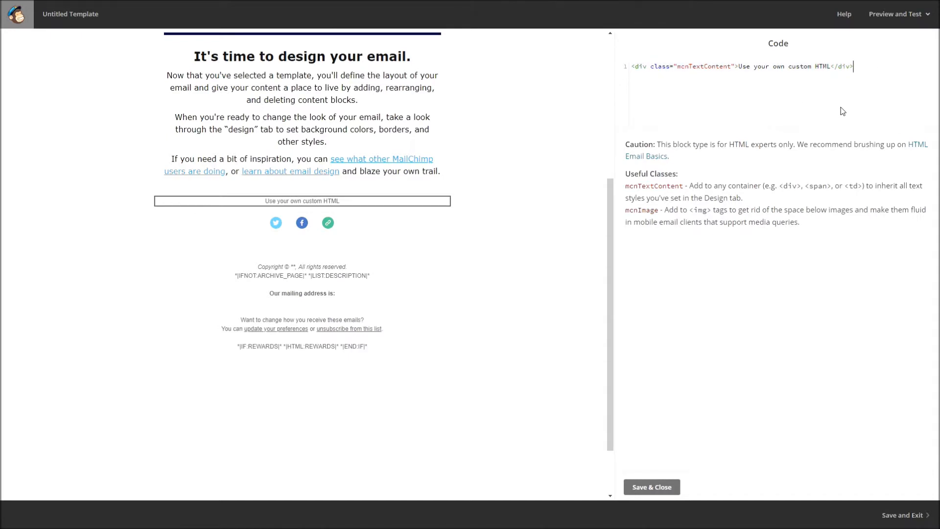
{"action": "mouse_move", "coordinate": [842, 92]}
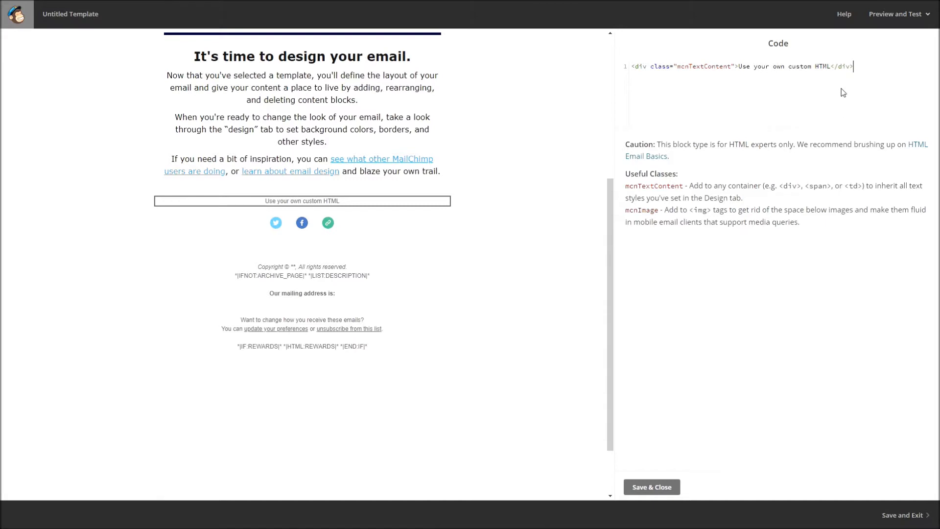
{"action": "mouse_move", "coordinate": [868, 93]}
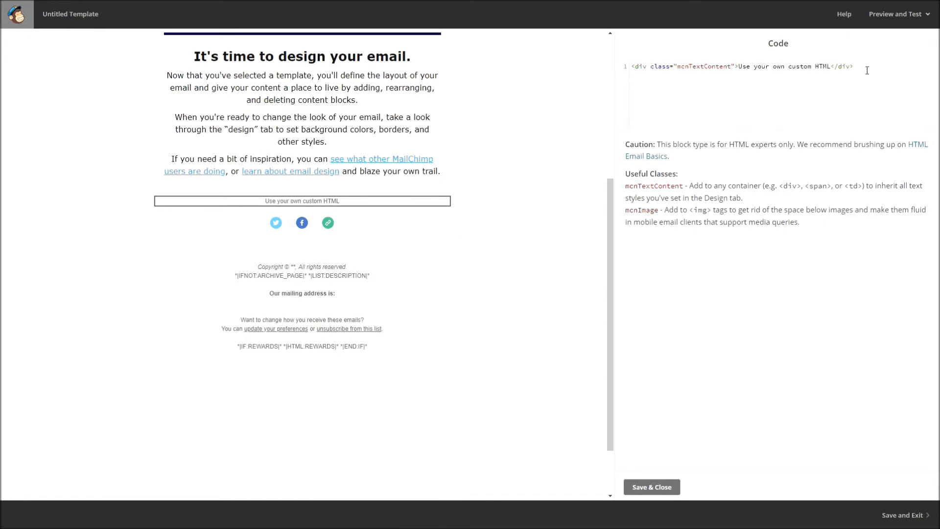
{"action": "mouse_move", "coordinate": [863, 98]}
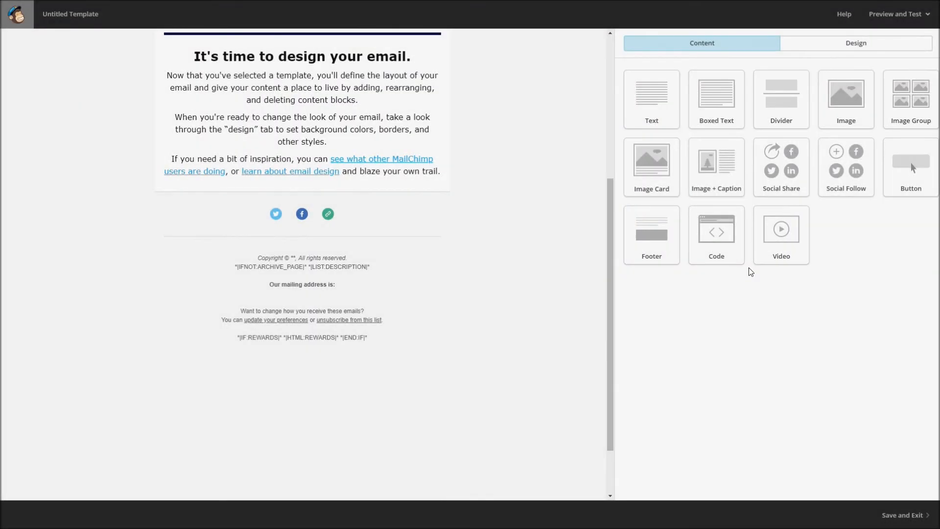
- Place a Video block below the intro text and begin setting its link and style
{"action": "left_click_drag", "start_coordinate": [781, 235], "coordinate": [571, 251]}
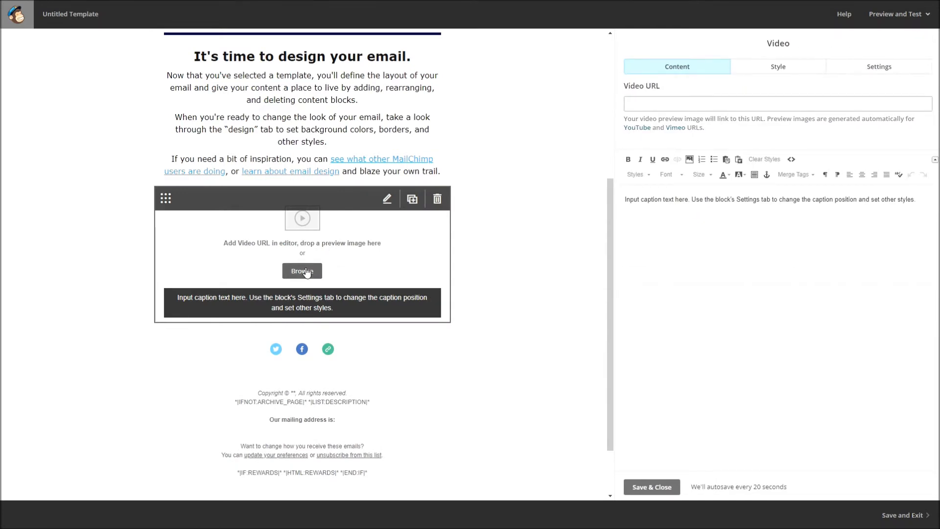
{"action": "left_click", "coordinate": [302, 270]}
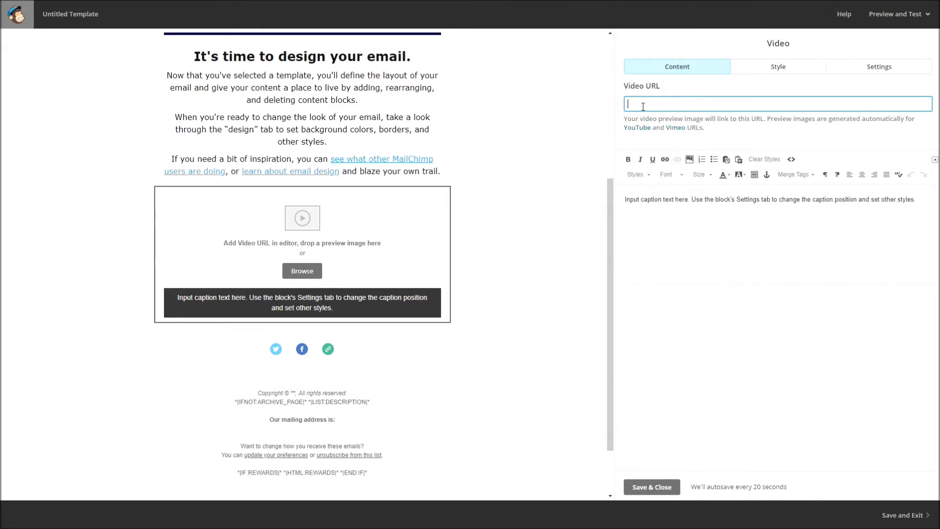
{"action": "left_click", "coordinate": [777, 67]}
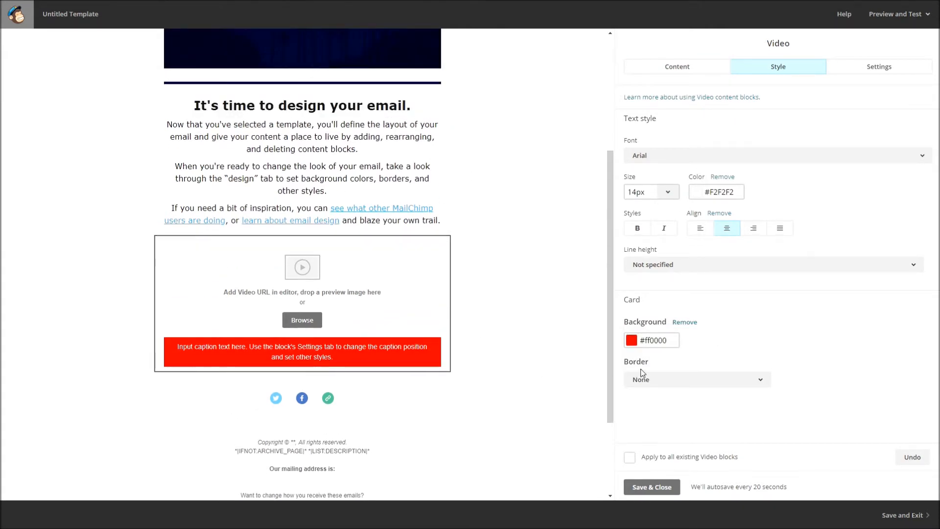
{"action": "mouse_move", "coordinate": [679, 428]}
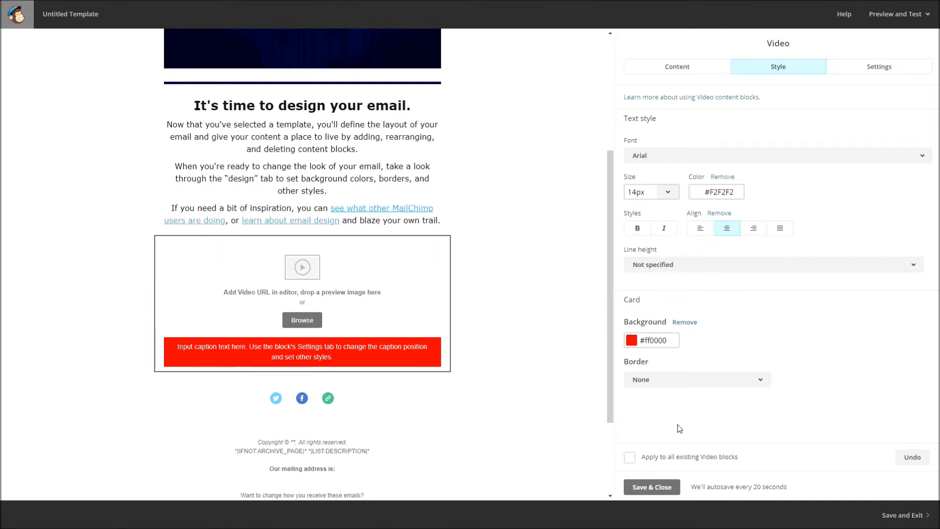
- Set Heading 1 to Courier New in the Page design styles and save
{"action": "left_click", "coordinate": [879, 67]}
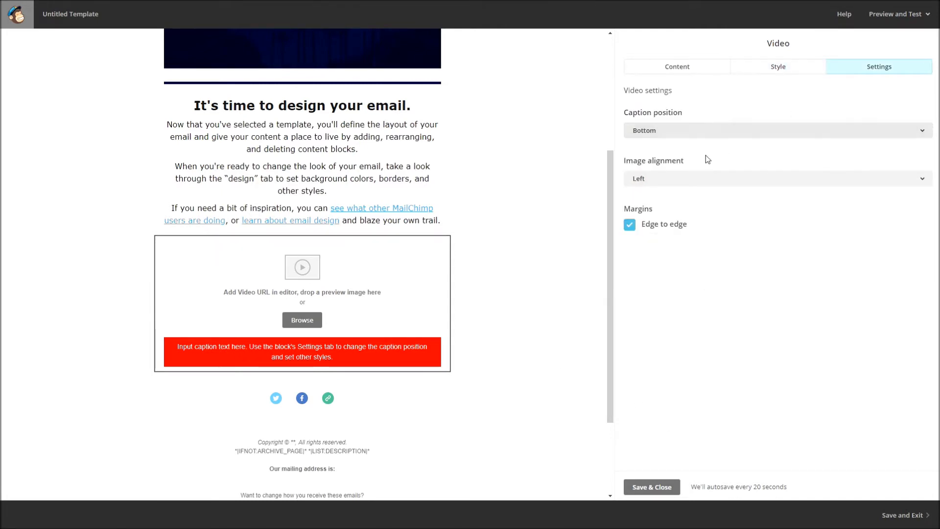
{"action": "left_click", "coordinate": [777, 178]}
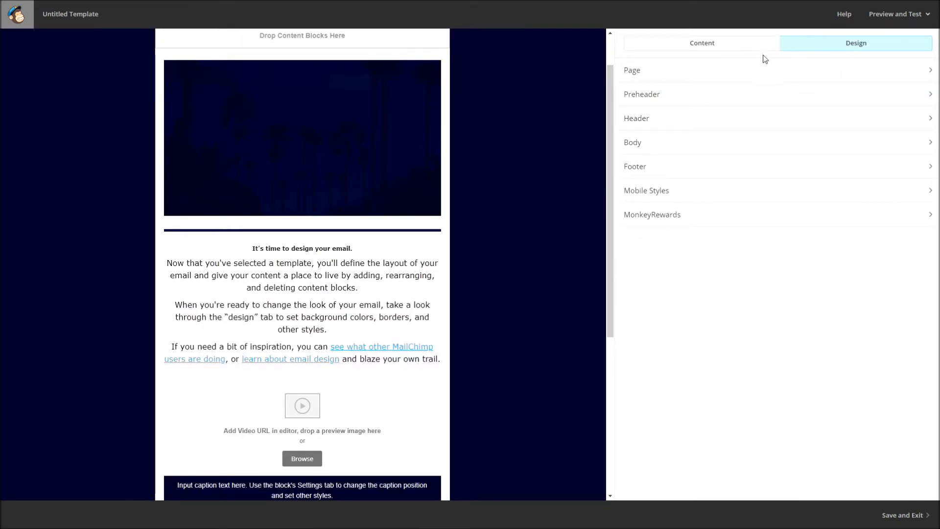
{"action": "mouse_move", "coordinate": [752, 106]}
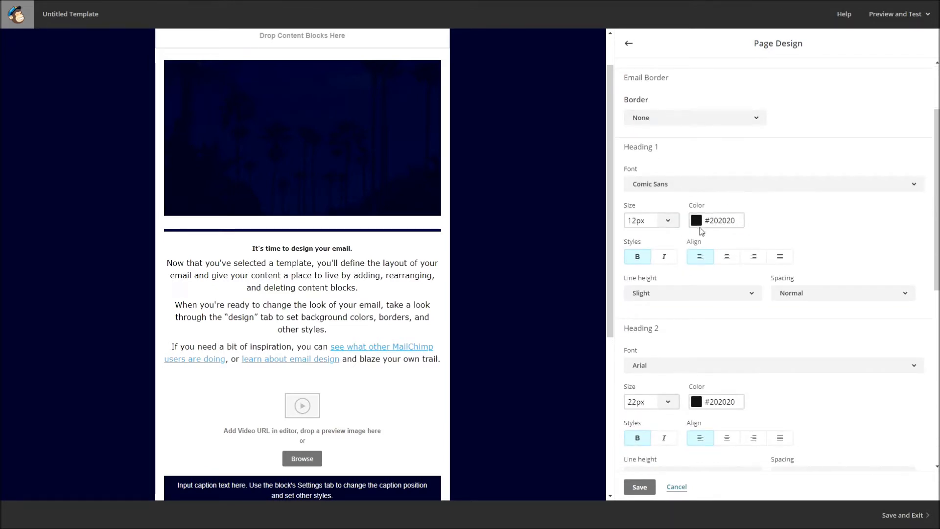
{"action": "scroll", "scroll_direction": "down", "scroll_amount": 3}
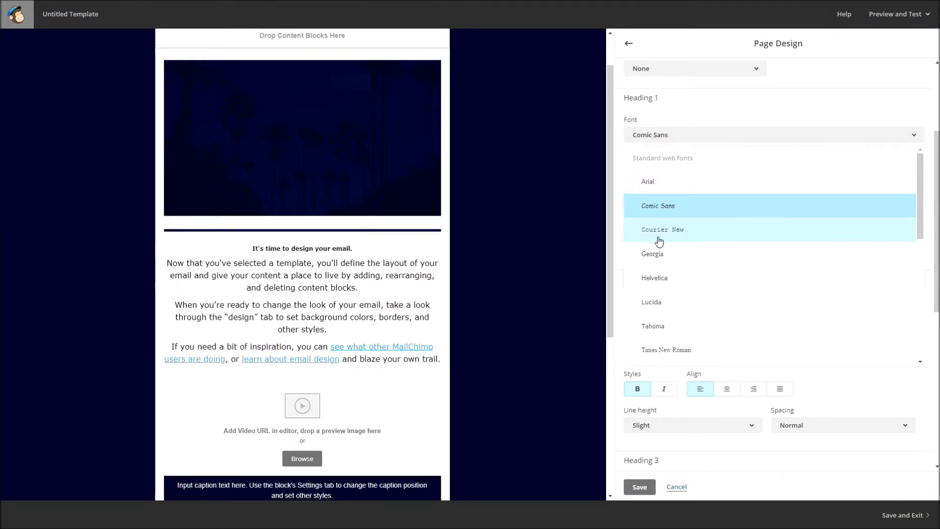
{"action": "left_click", "coordinate": [662, 229]}
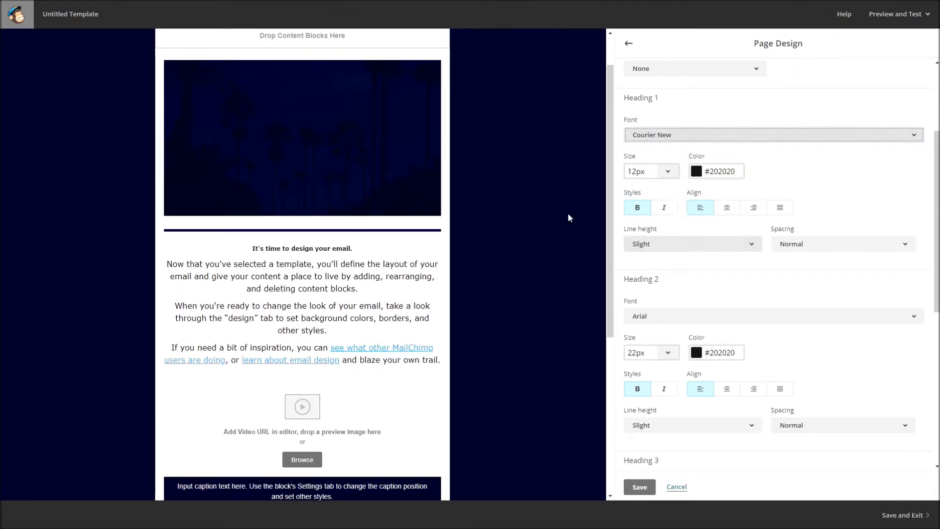
{"action": "scroll", "scroll_direction": "down", "scroll_amount": 3}
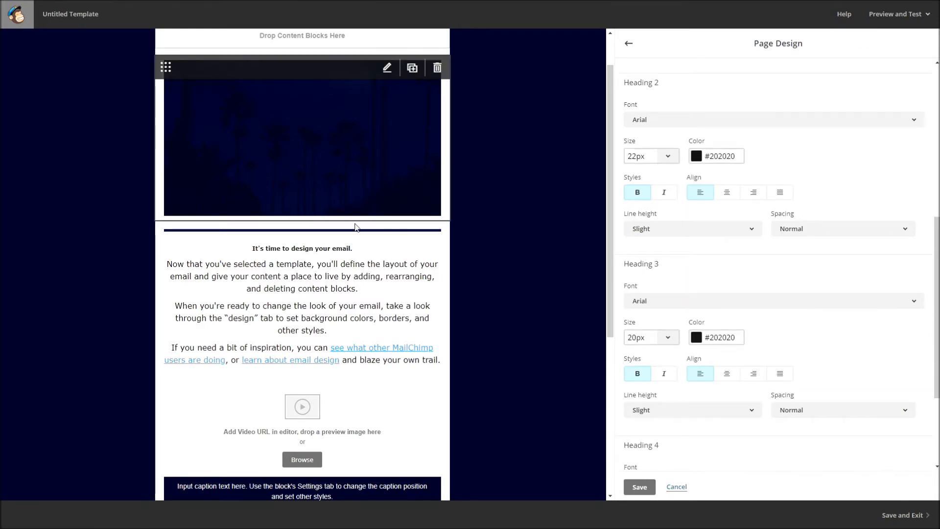
{"action": "scroll", "scroll_direction": "down", "scroll_amount": 3}
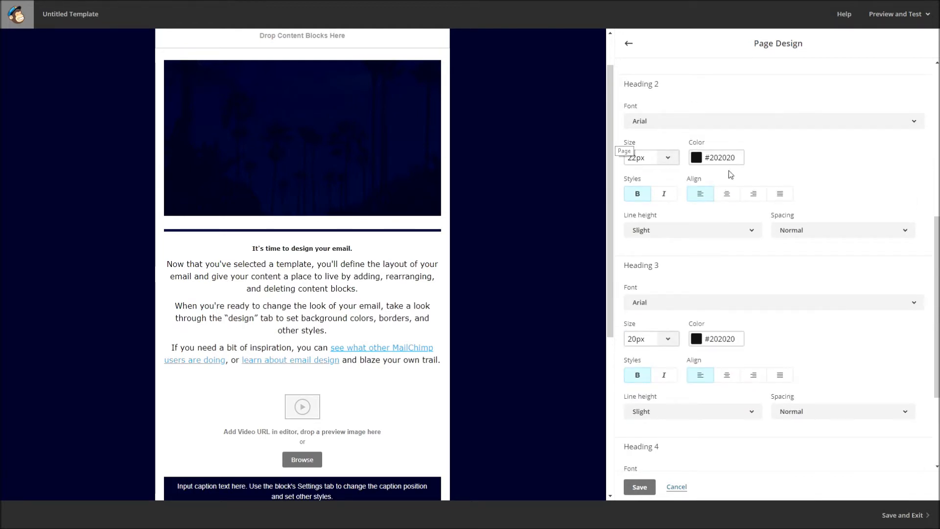
{"action": "left_click", "coordinate": [628, 43]}
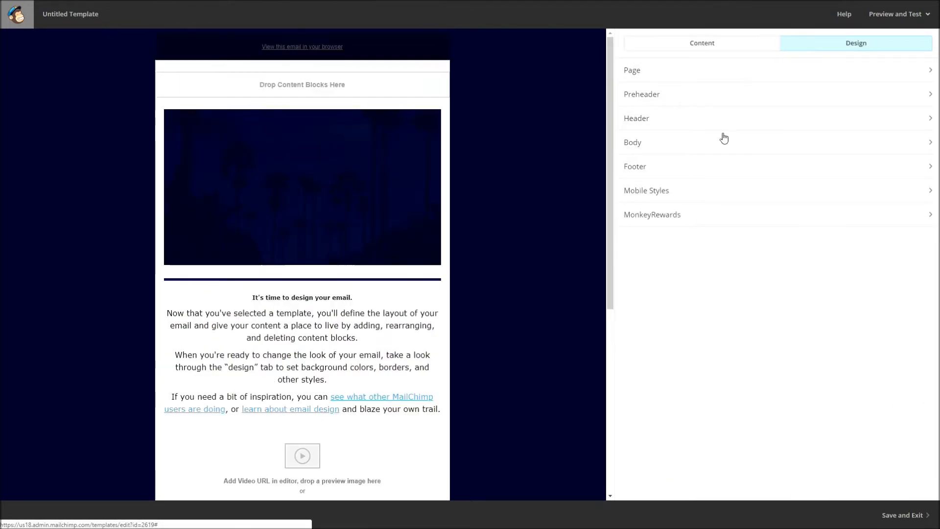
{"action": "left_click", "coordinate": [642, 94]}
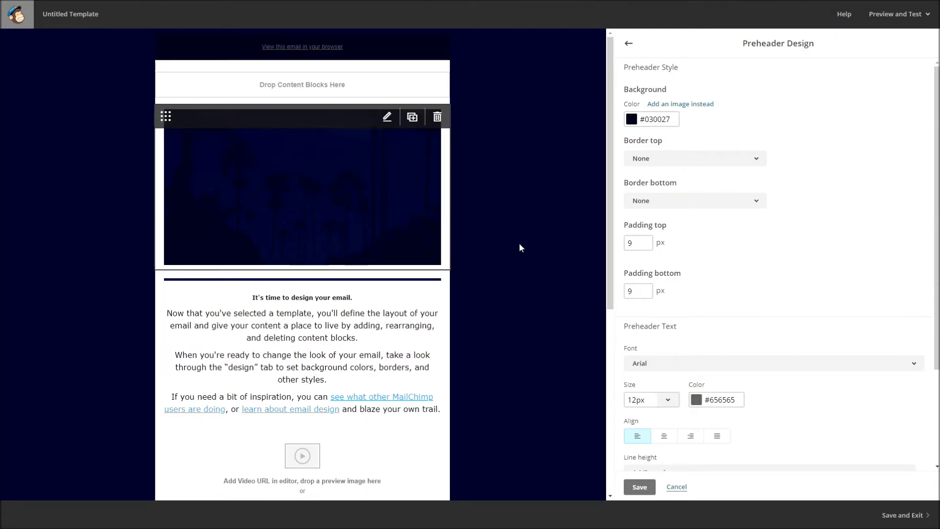
{"action": "mouse_move", "coordinate": [478, 62]}
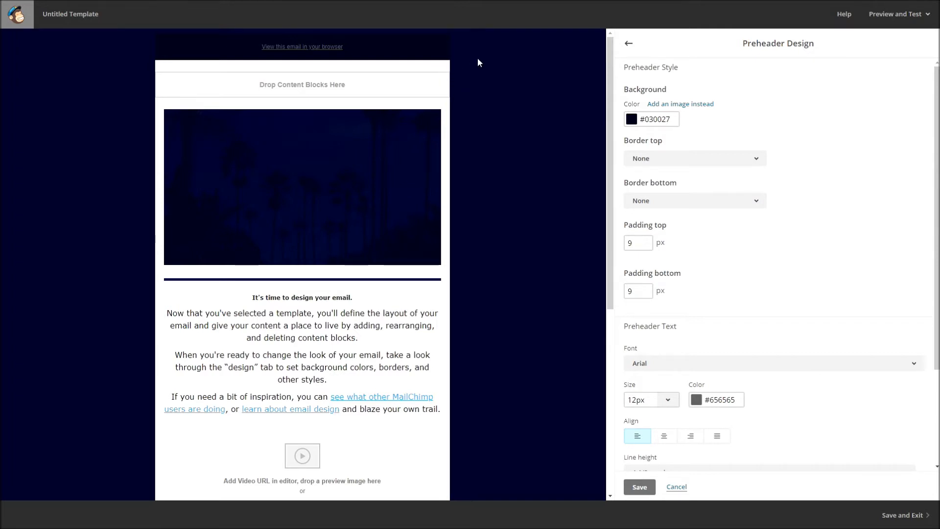
{"action": "mouse_move", "coordinate": [606, 101]}
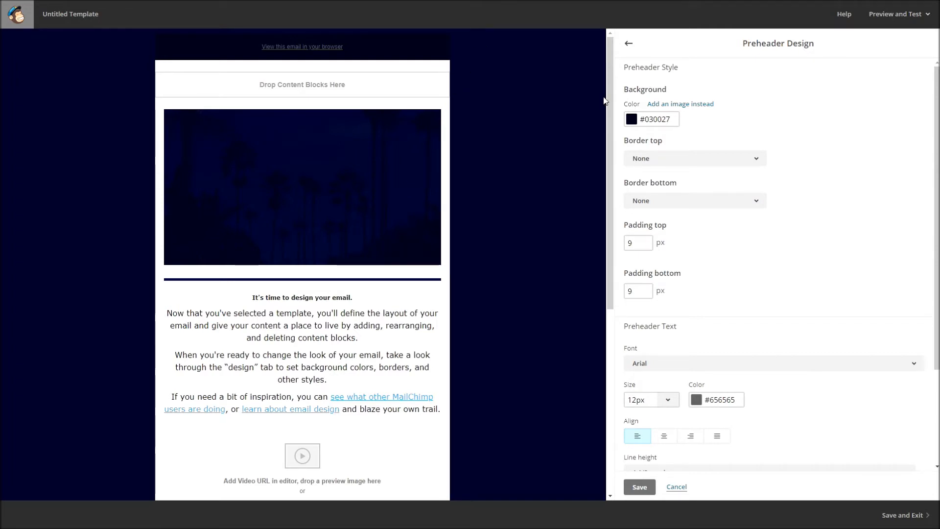
{"action": "left_click", "coordinate": [629, 44]}
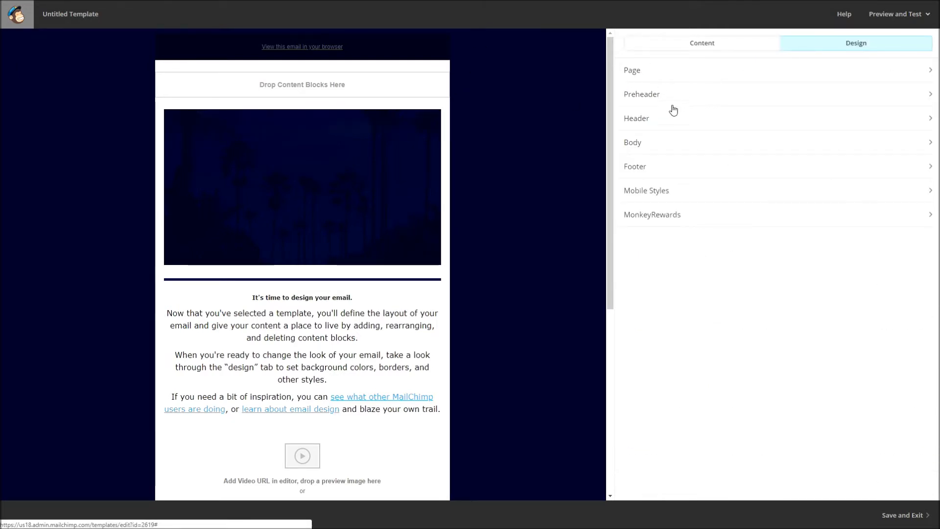
- Set the header's top padding to 39 px
{"action": "left_click", "coordinate": [637, 118]}
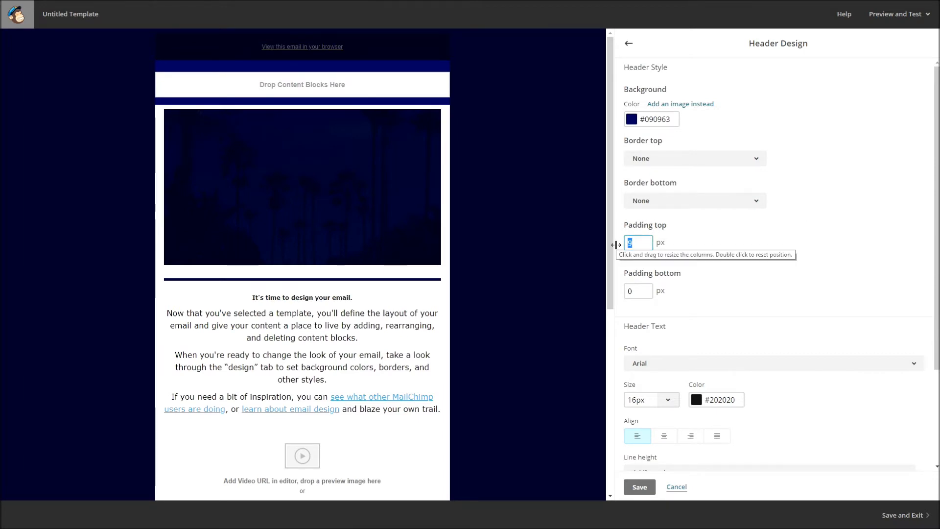
{"action": "type", "text": "39"}
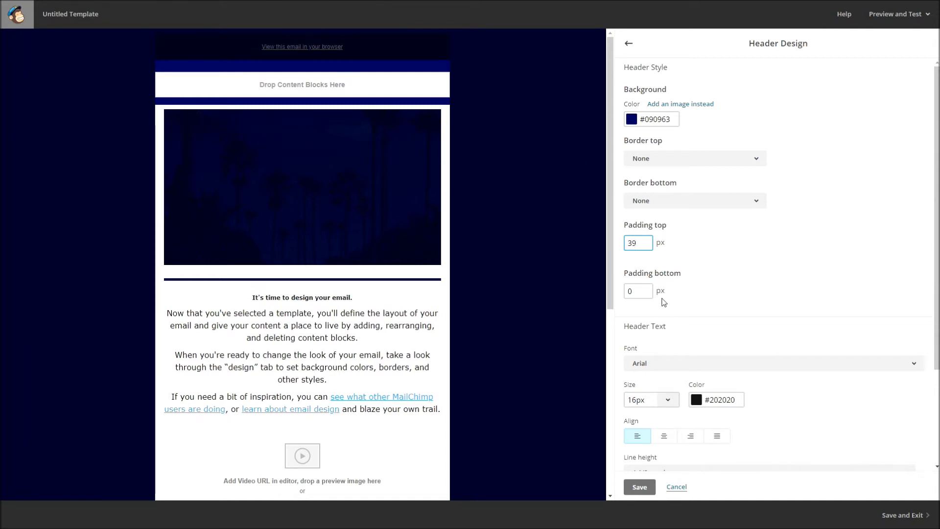
{"action": "left_click", "coordinate": [639, 291]}
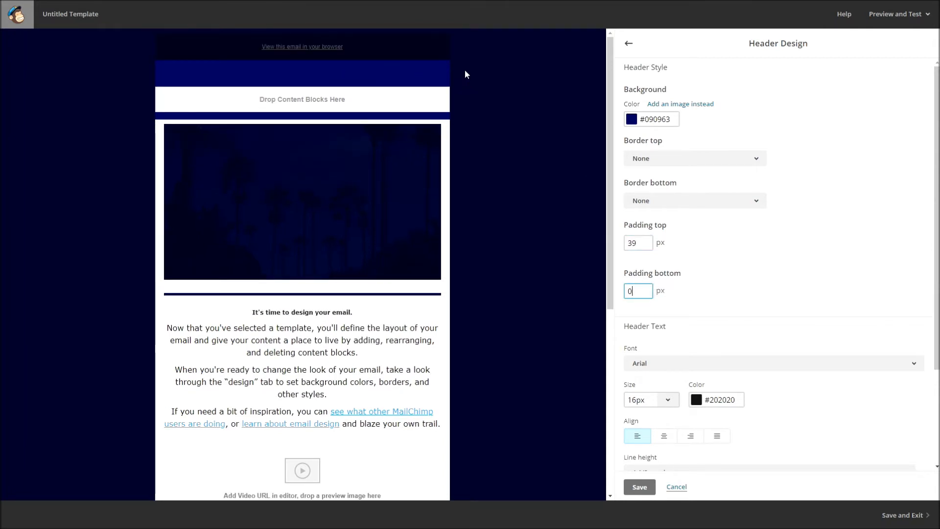
{"action": "left_click", "coordinate": [638, 243]}
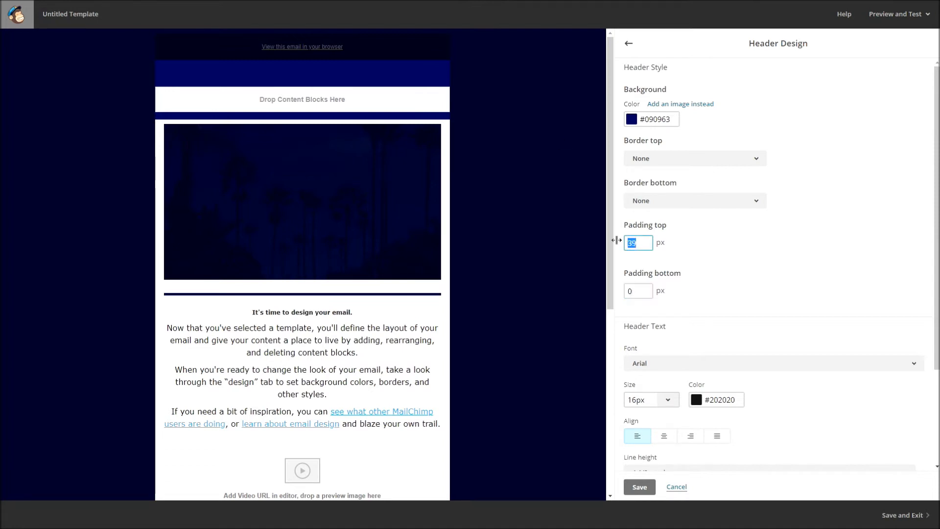
{"action": "mouse_move", "coordinate": [615, 246]}
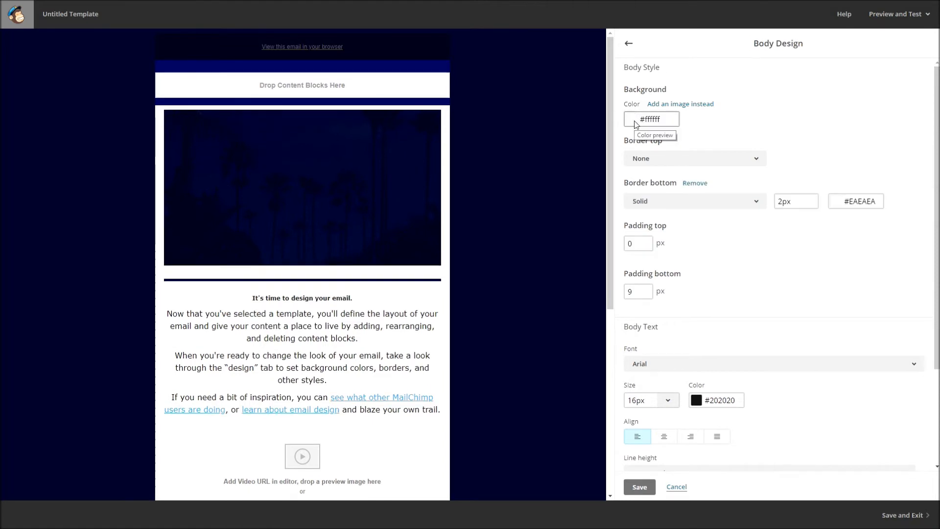
- Keep the body background white #ffffff and close the body styles
{"action": "left_click", "coordinate": [652, 118]}
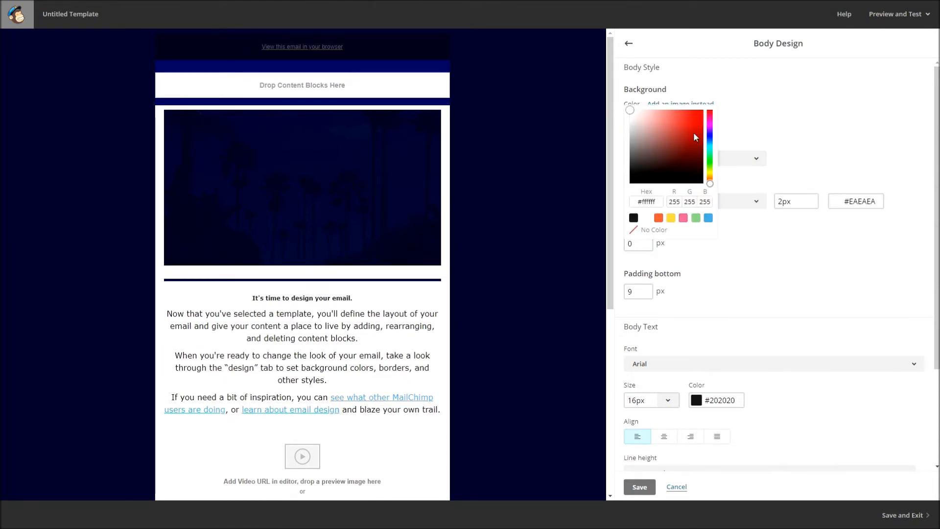
{"action": "mouse_move", "coordinate": [673, 148]}
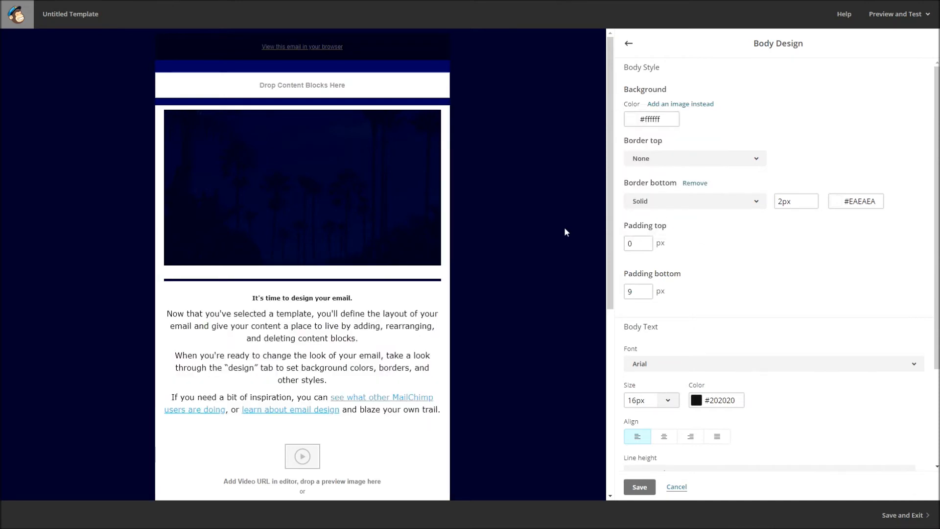
{"action": "left_click", "coordinate": [628, 43]}
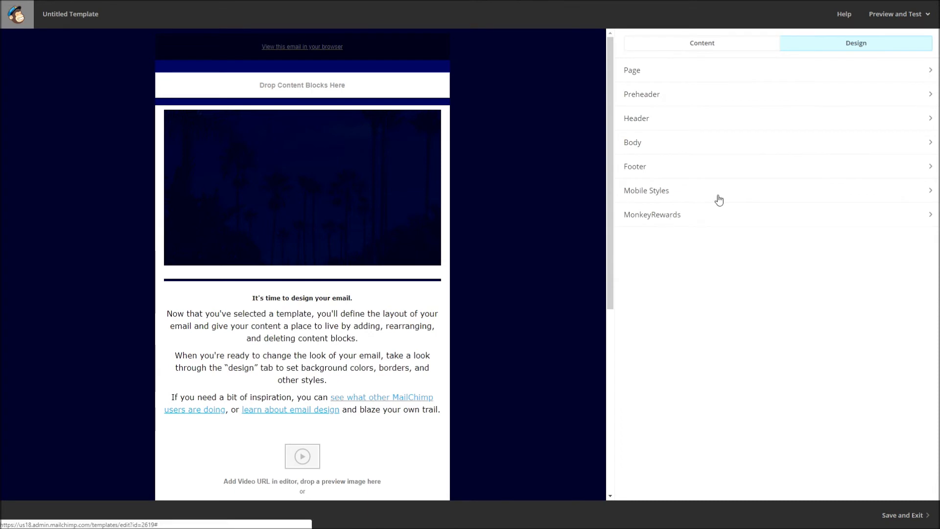
- Browse the mobile Heading 1 size and line height options without changing them
{"action": "left_click", "coordinate": [646, 190]}
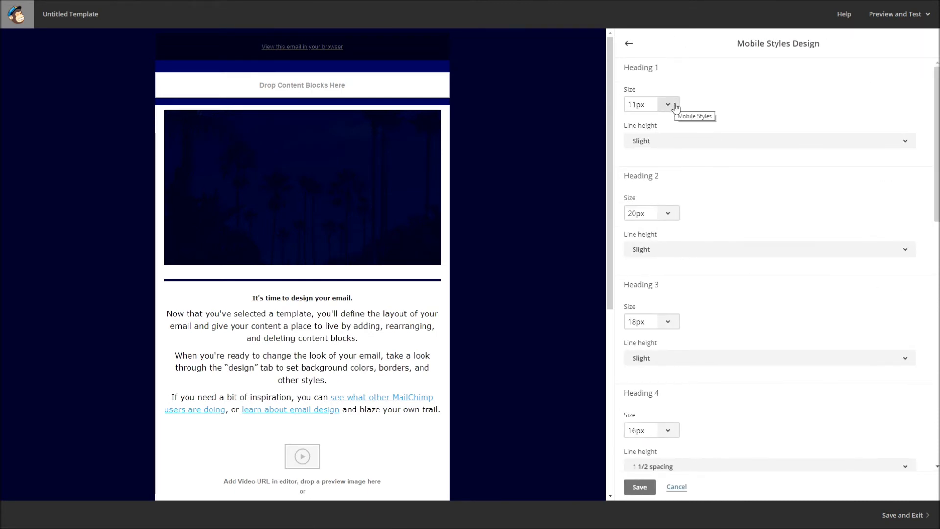
{"action": "left_click", "coordinate": [768, 141]}
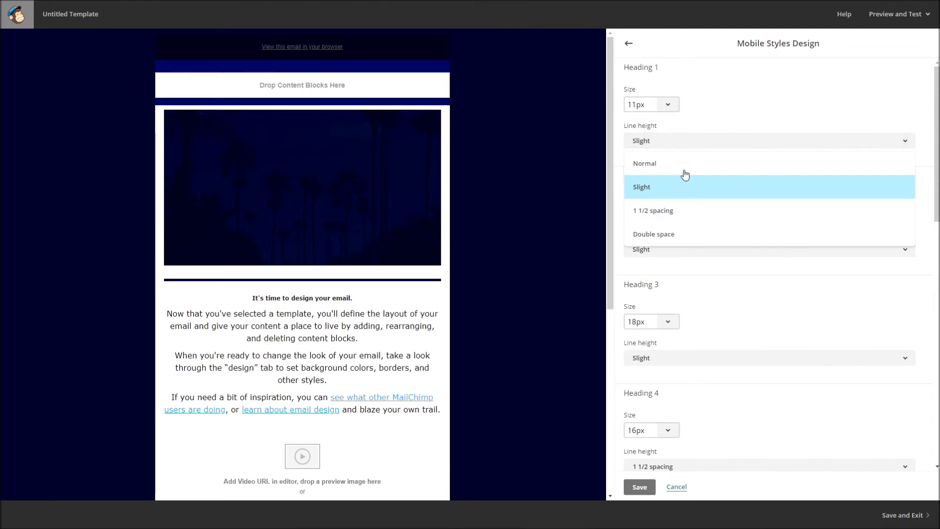
{"action": "left_click", "coordinate": [641, 187]}
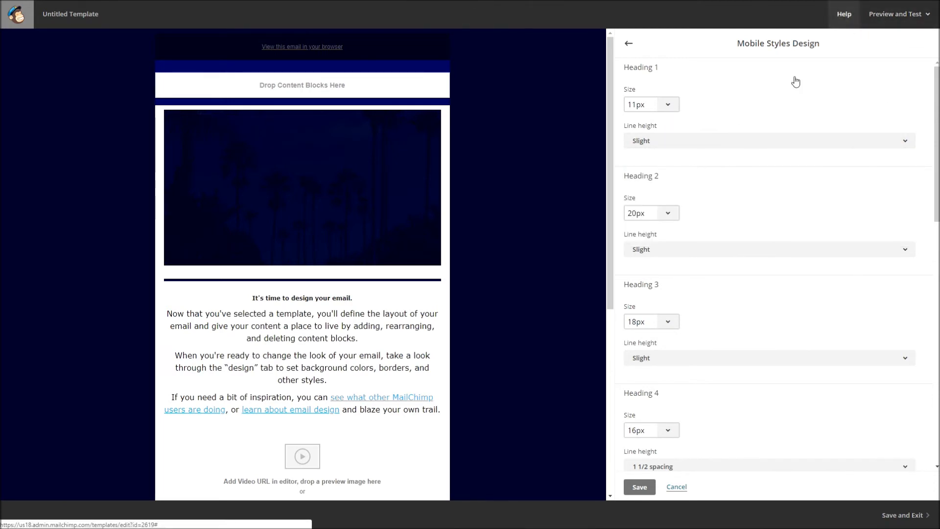
{"action": "left_click", "coordinate": [651, 104]}
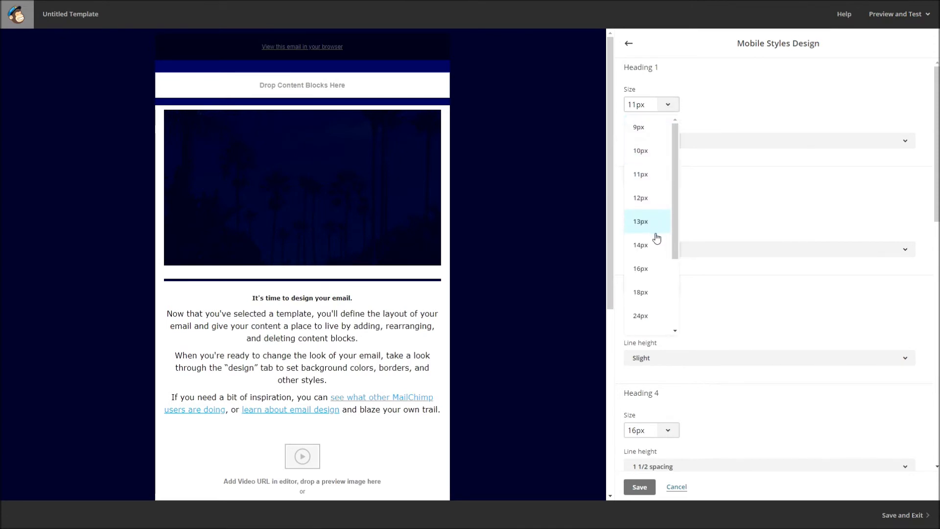
{"action": "scroll", "scroll_direction": "down", "scroll_amount": 3}
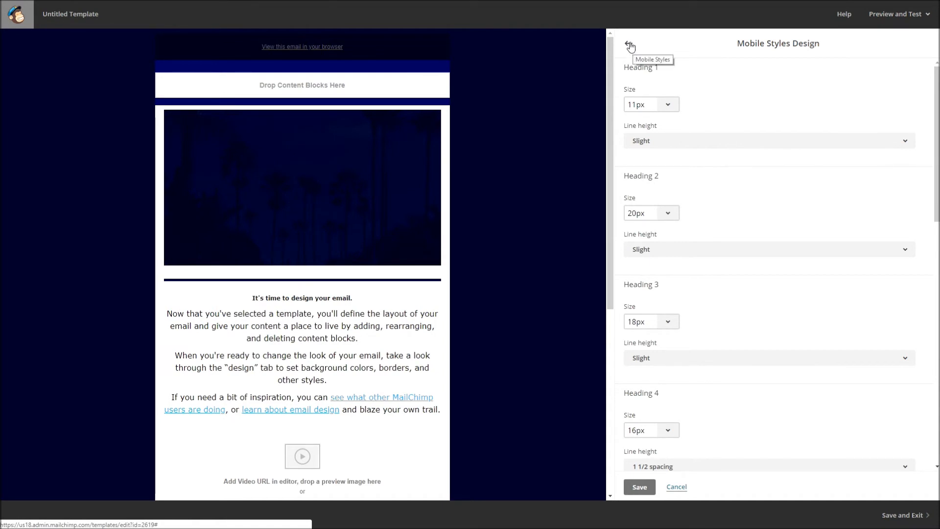
{"action": "left_click", "coordinate": [630, 45]}
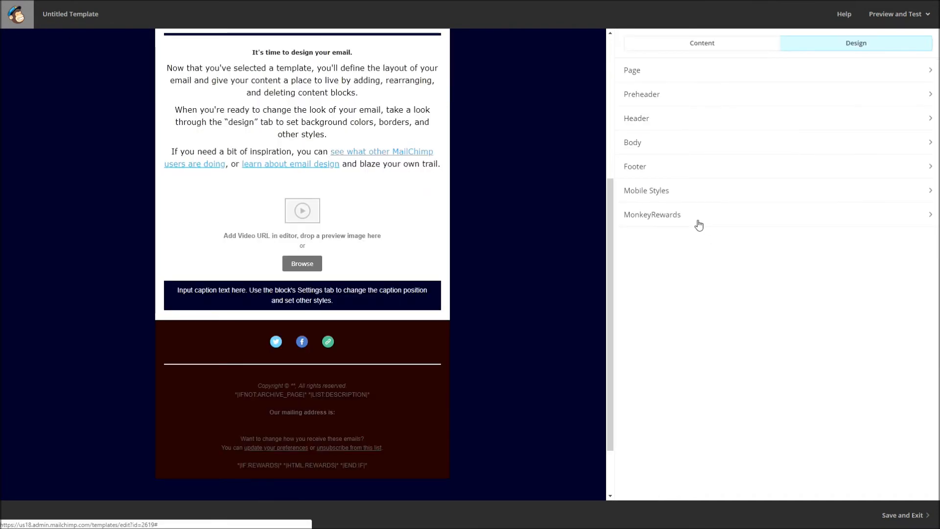
{"action": "mouse_move", "coordinate": [716, 215]}
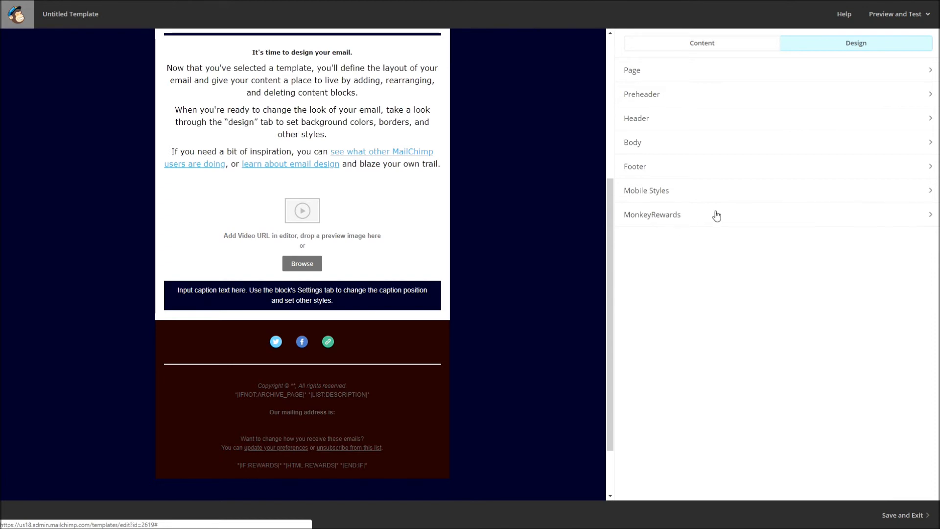
- Switch the MonkeyRewards badge to the teal MailChimp version and save it
{"action": "left_click", "coordinate": [653, 215]}
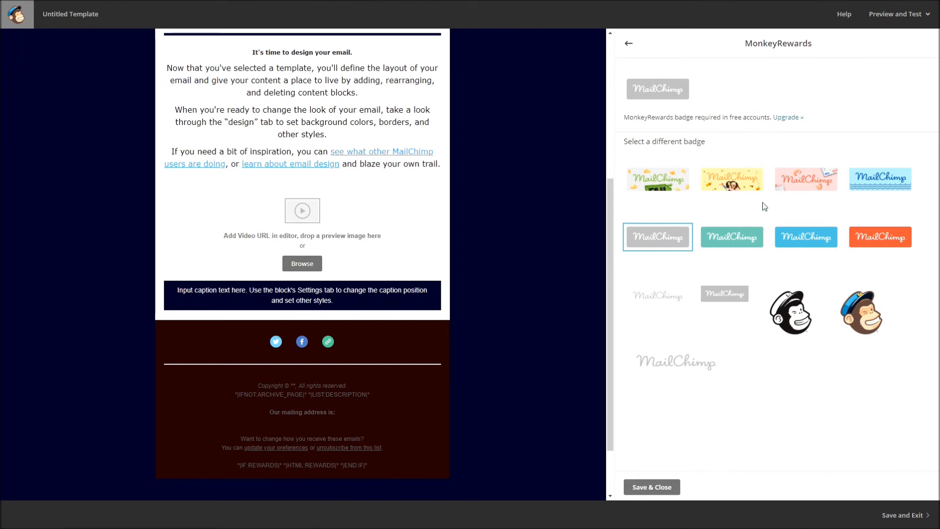
{"action": "mouse_move", "coordinate": [810, 236]}
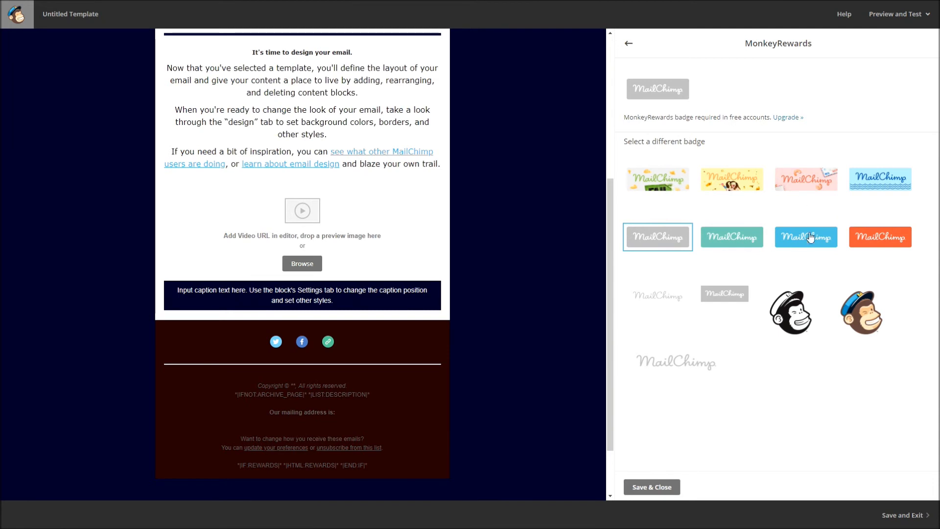
{"action": "left_click", "coordinate": [732, 236]}
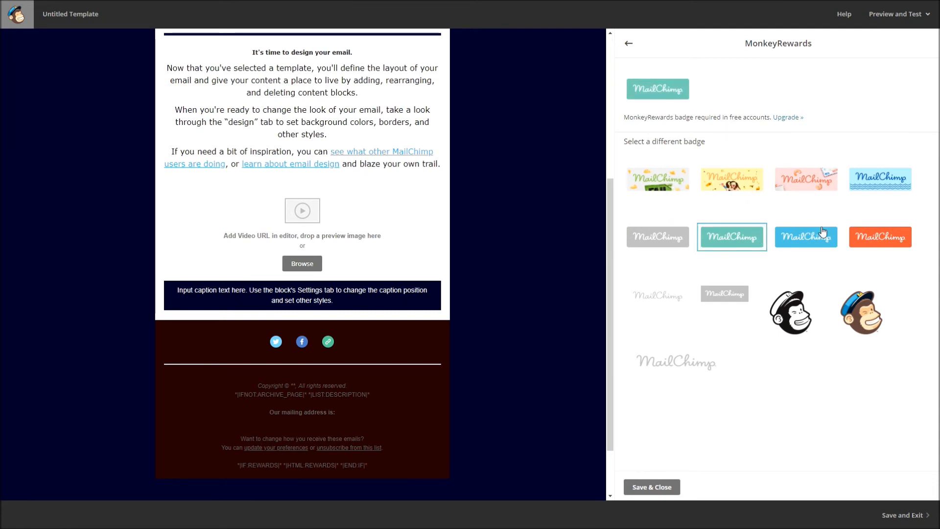
{"action": "left_click", "coordinate": [628, 43]}
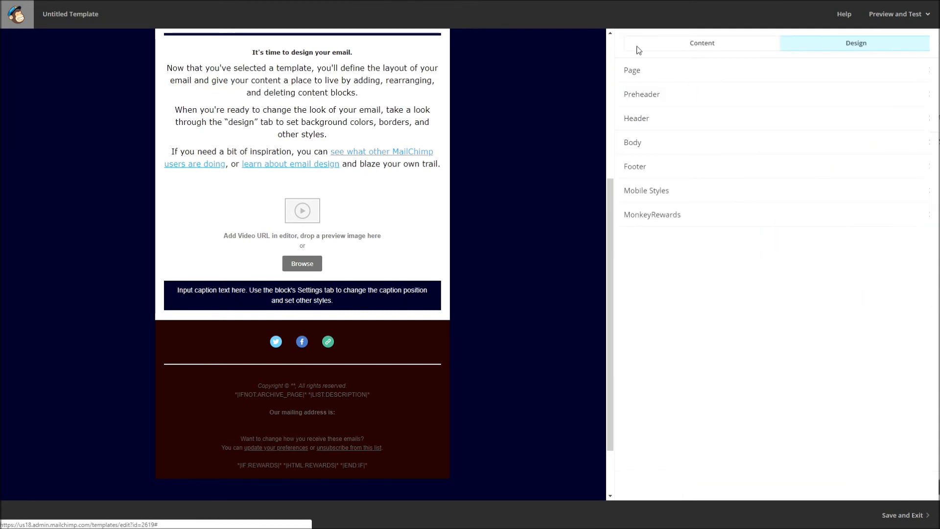
{"action": "scroll", "scroll_direction": "up", "scroll_amount": 3}
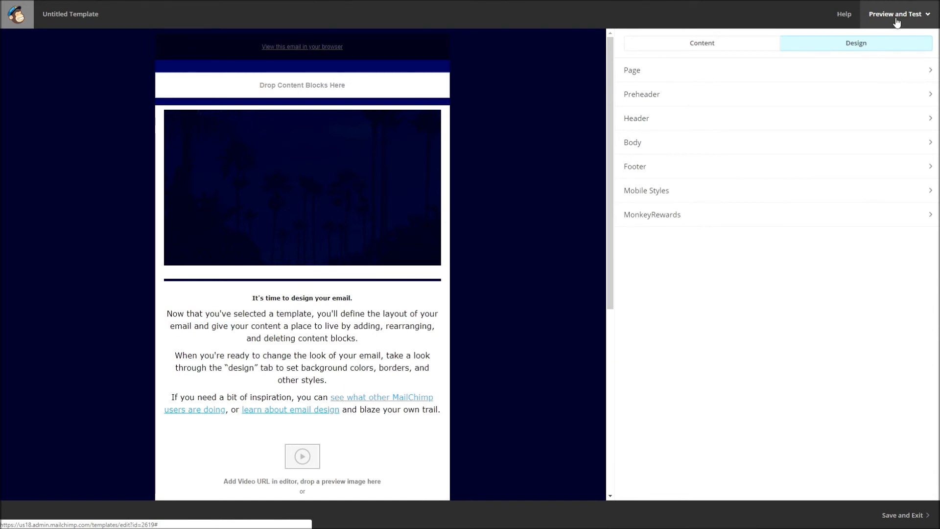
{"action": "scroll", "scroll_direction": "down", "scroll_amount": 3}
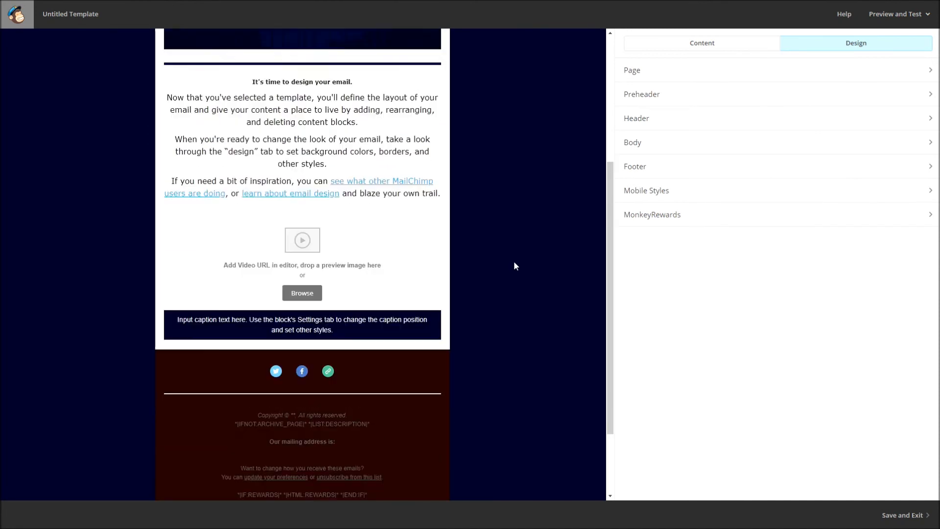
{"action": "scroll", "scroll_direction": "down", "scroll_amount": 3}
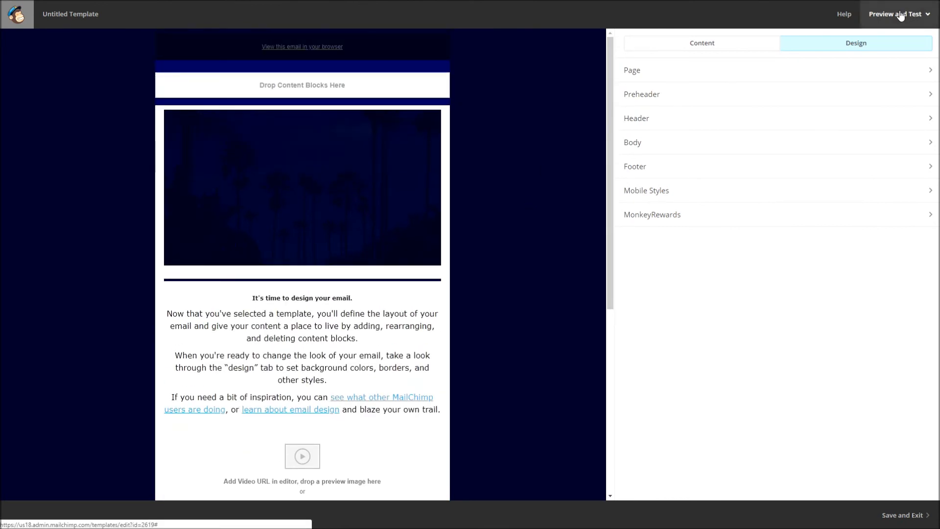
- Preview the email template in the Desktop, Mobile and Inbox views
{"action": "left_click", "coordinate": [898, 14]}
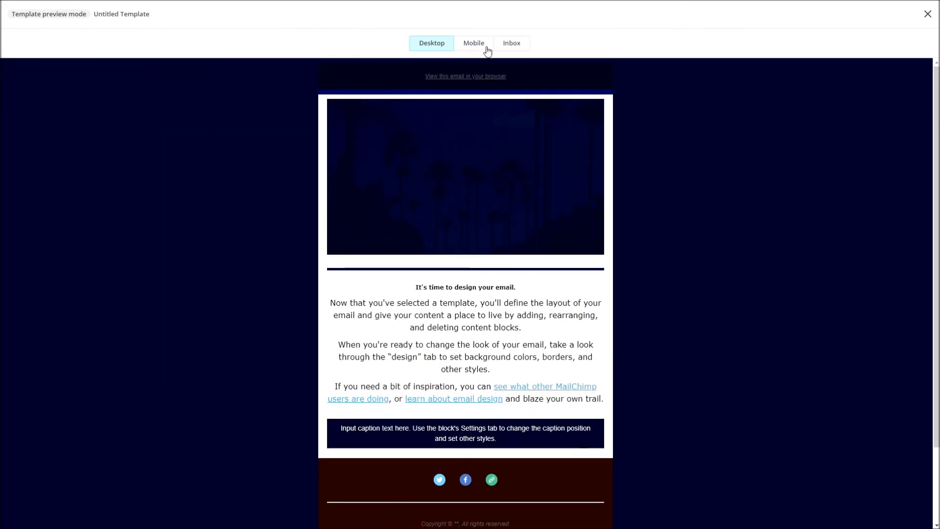
{"action": "left_click", "coordinate": [473, 43]}
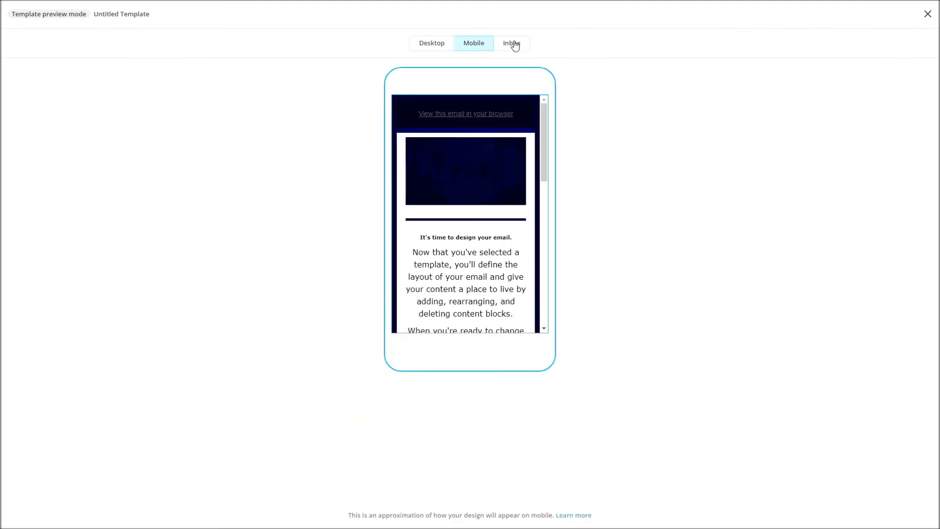
{"action": "left_click", "coordinate": [513, 43]}
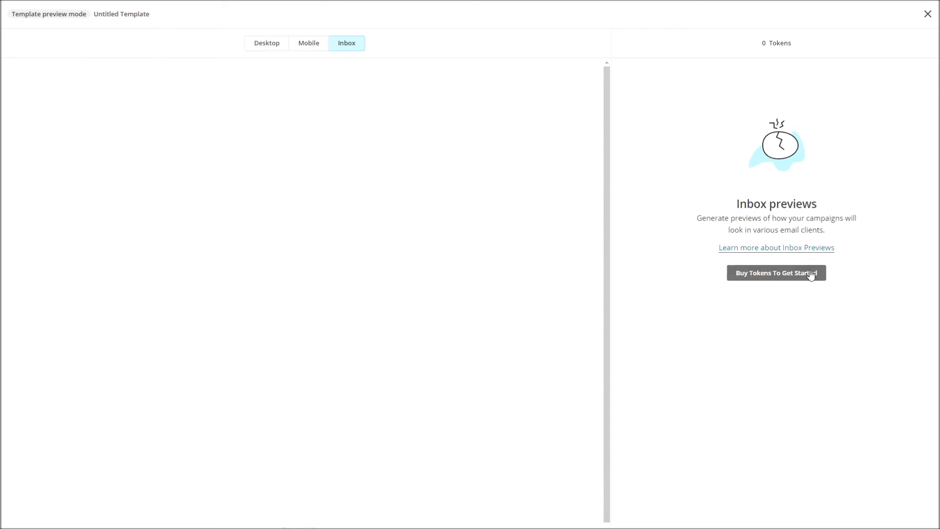
{"action": "left_click", "coordinate": [308, 42]}
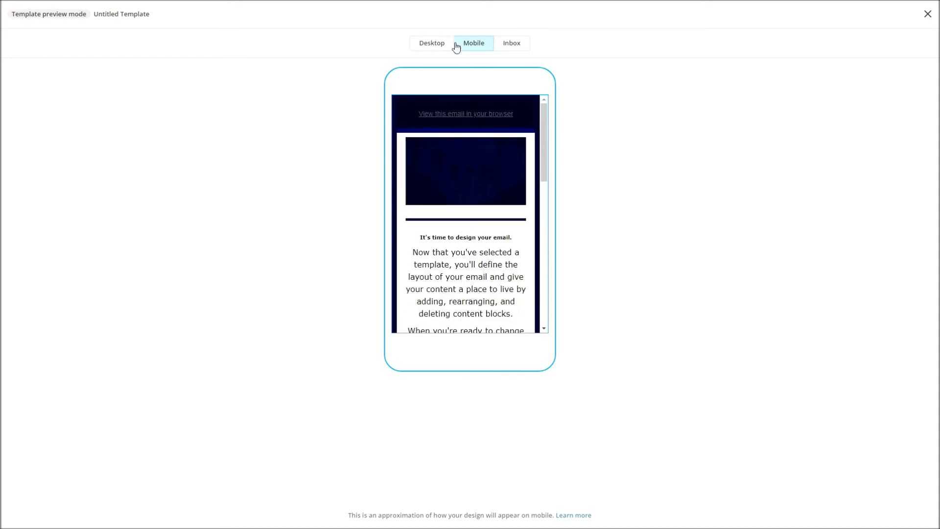
{"action": "left_click", "coordinate": [929, 14]}
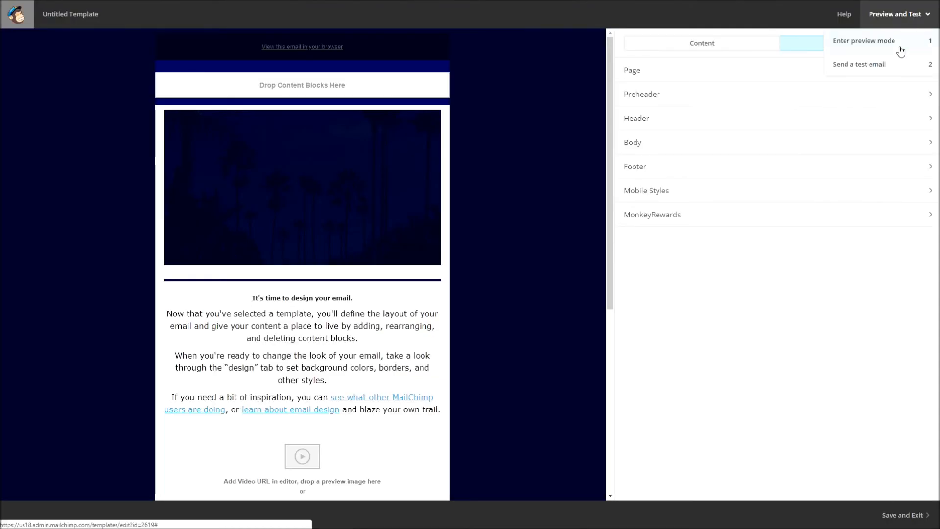
{"action": "mouse_move", "coordinate": [889, 65]}
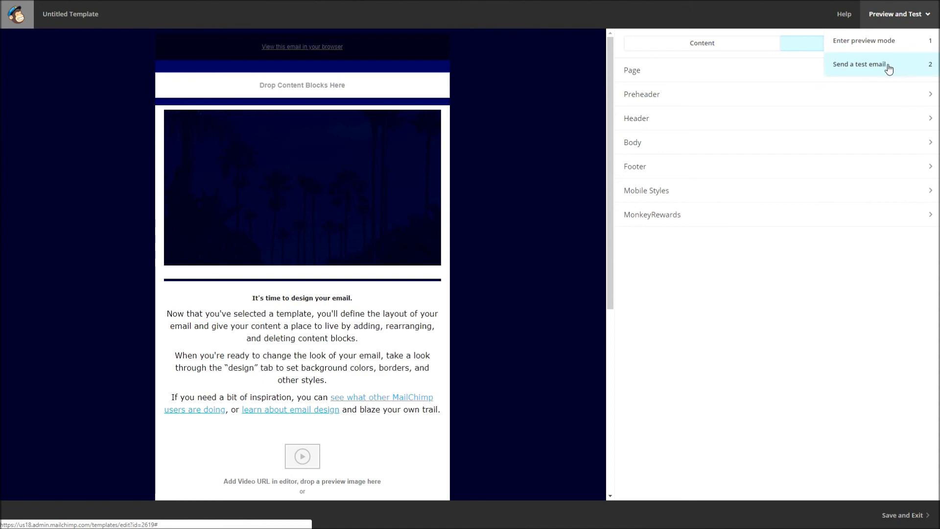
{"action": "left_click", "coordinate": [860, 64]}
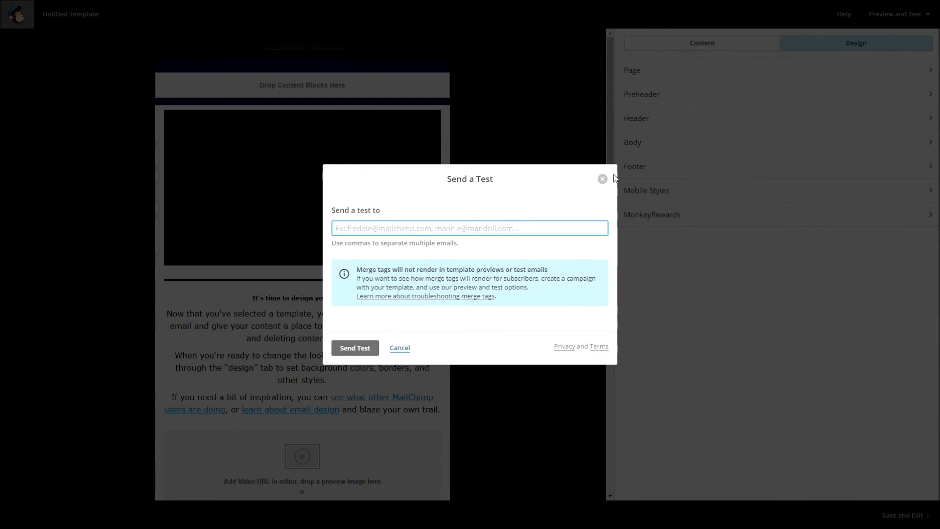
{"action": "left_click", "coordinate": [603, 179]}
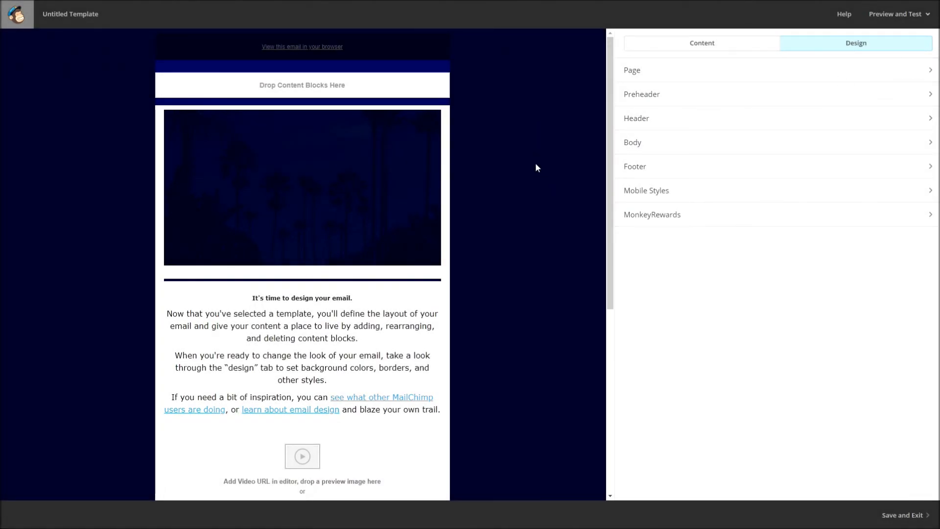
{"action": "scroll", "scroll_direction": "down", "scroll_amount": 3}
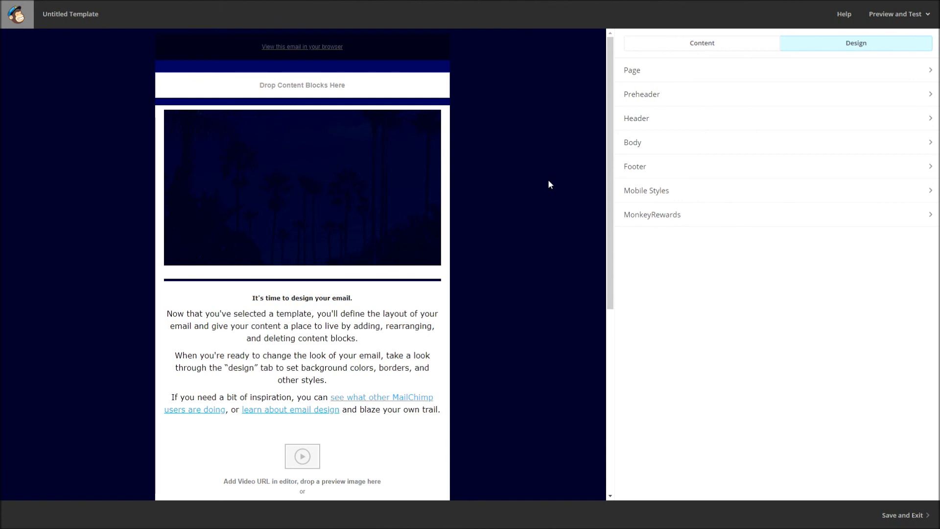
{"action": "mouse_move", "coordinate": [574, 280]}
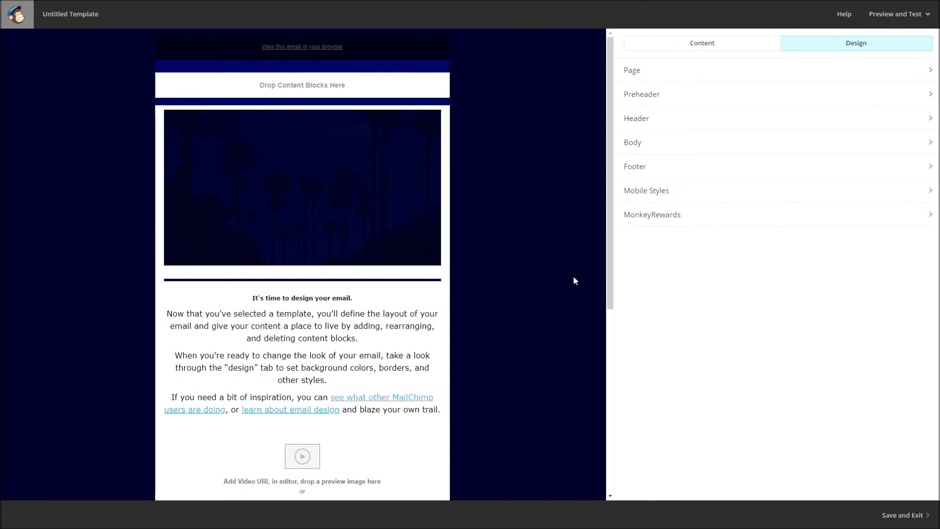